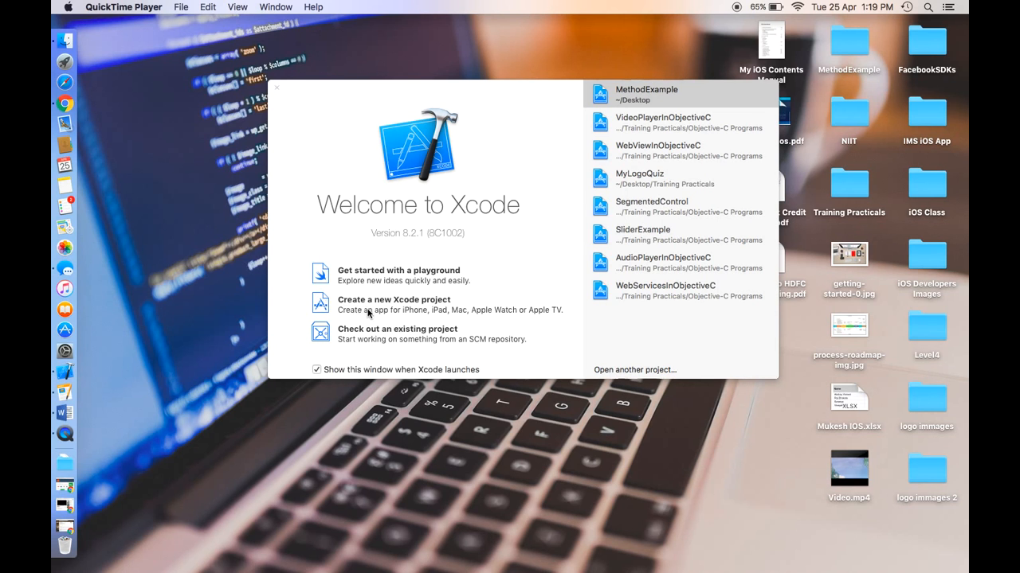
- Start a new Single View Application project with Product Name VideoPlayerDemo and continue to the save step
click(300, 86)
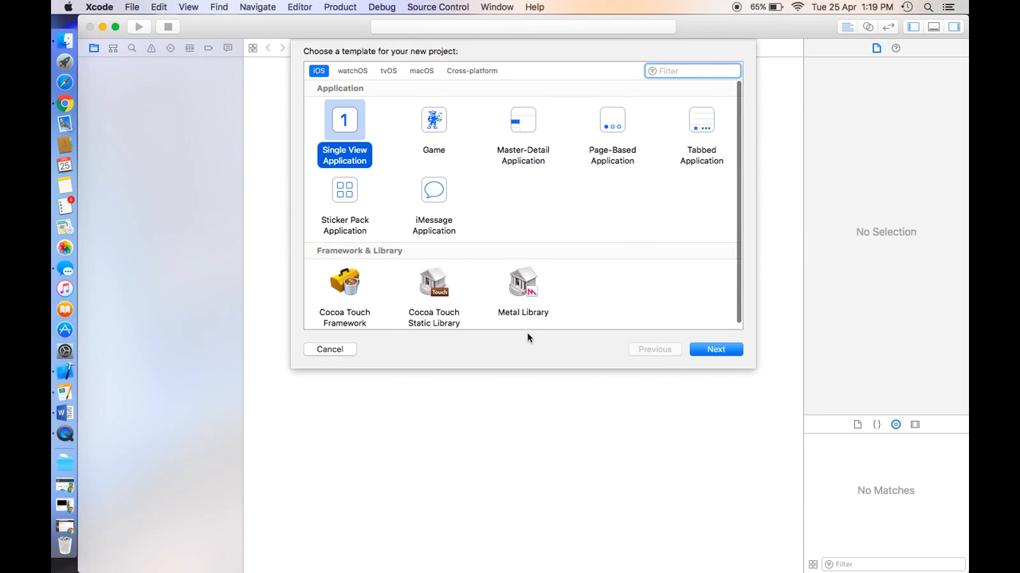
click(713, 349)
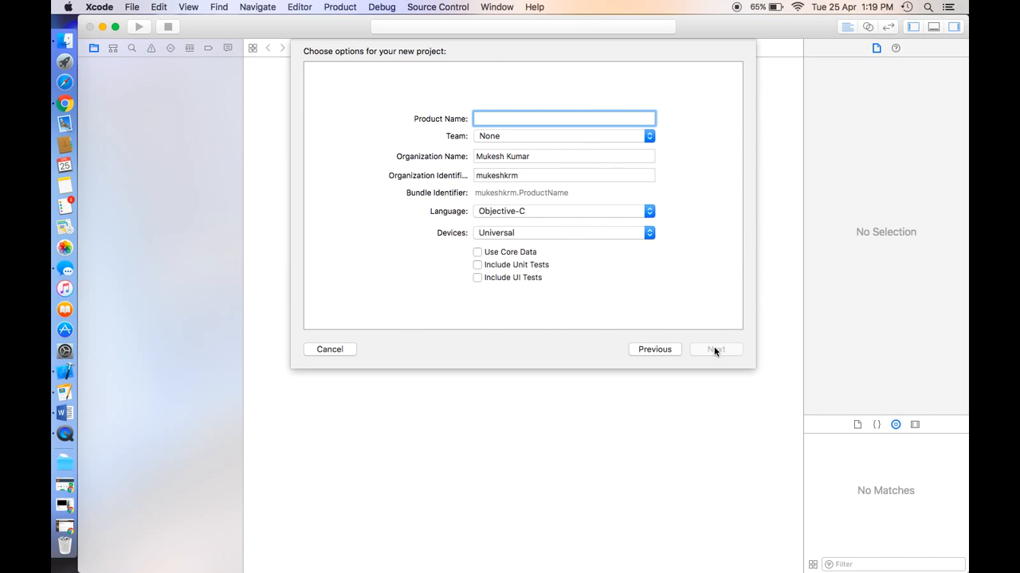
text(VideoPlayerDe)
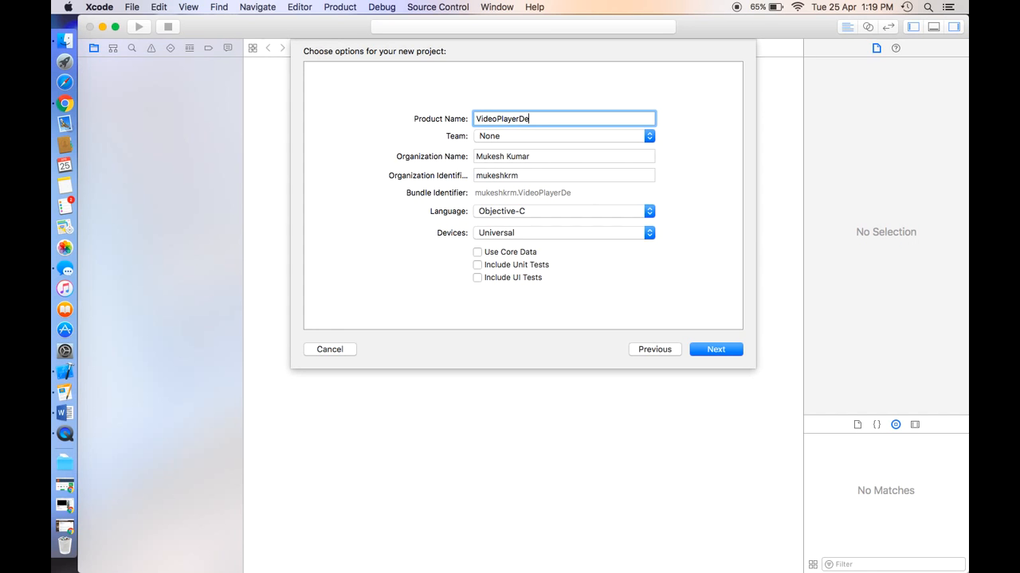
text(mo)
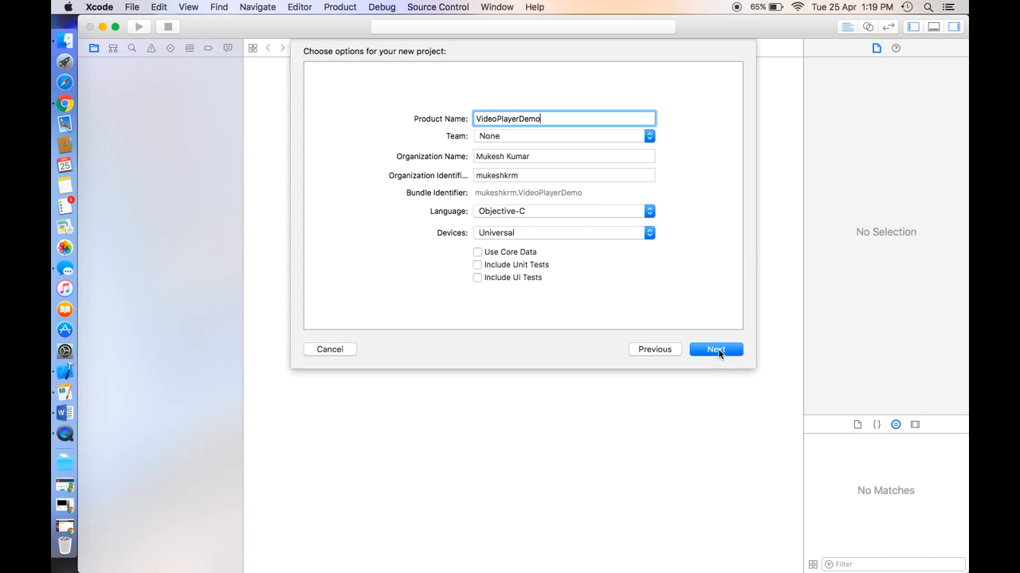
click(714, 349)
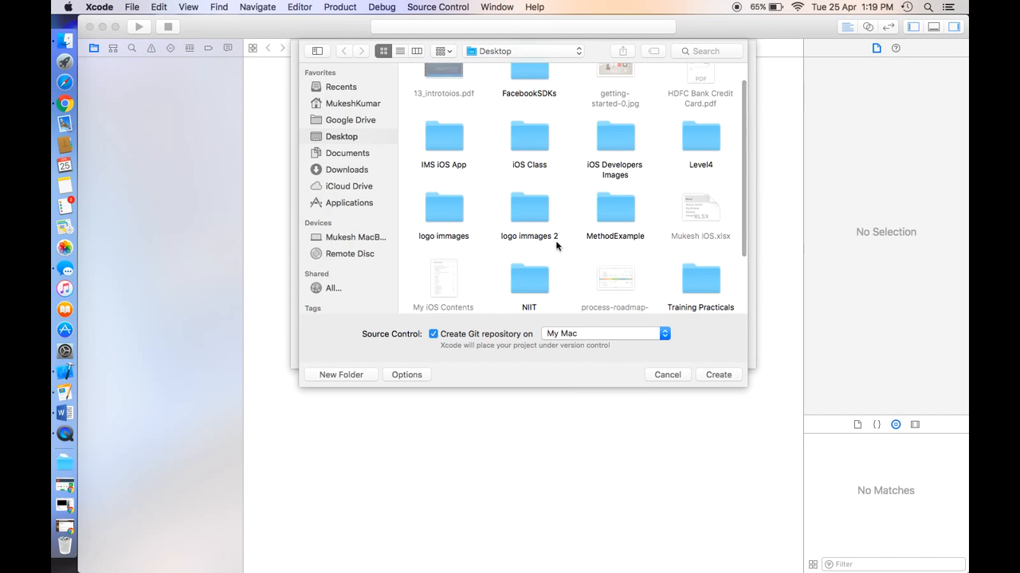
- Create the project on the Desktop, target iPhone 7, and show Main.storyboard
click(717, 375)
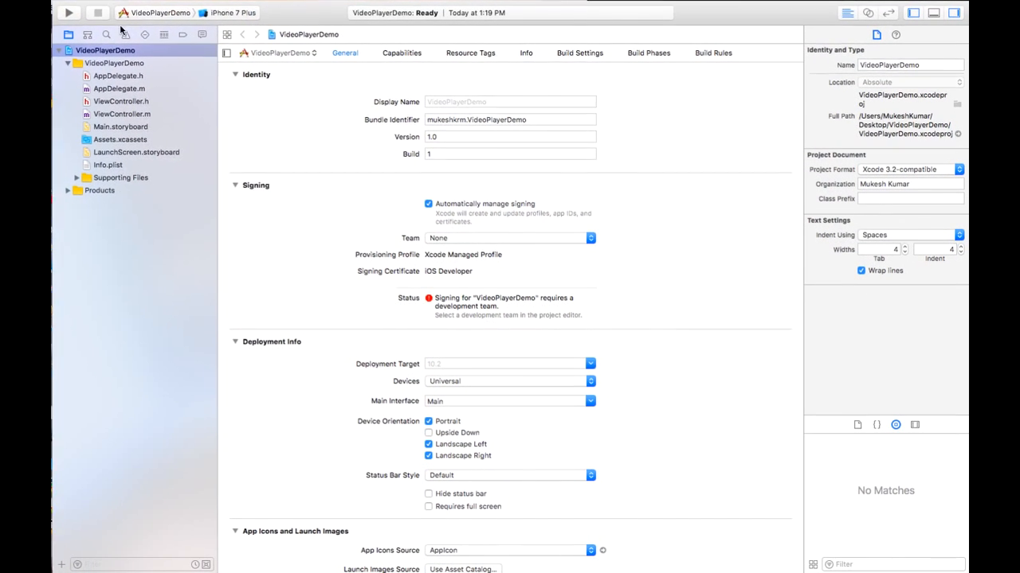
click(233, 13)
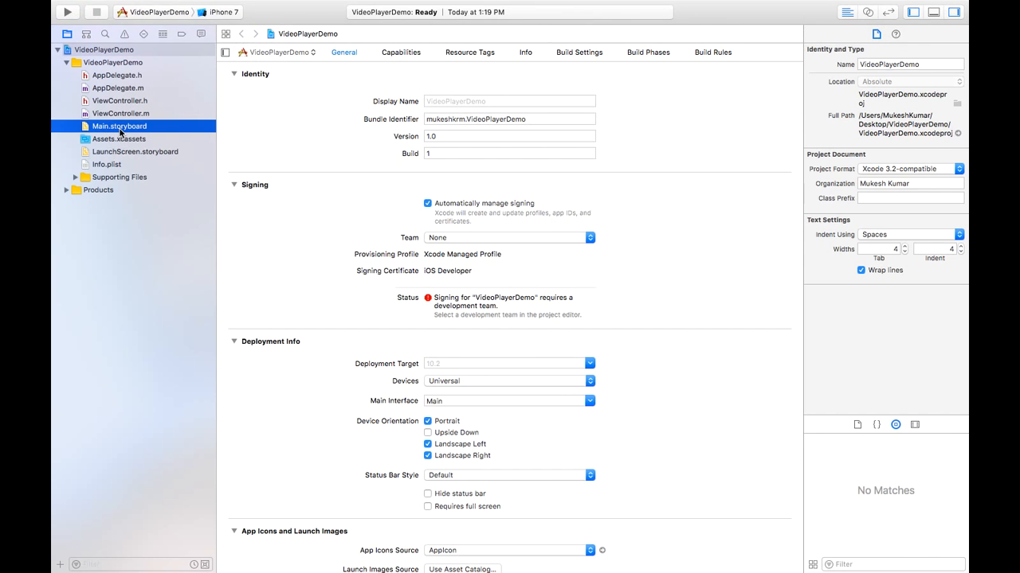
click(117, 126)
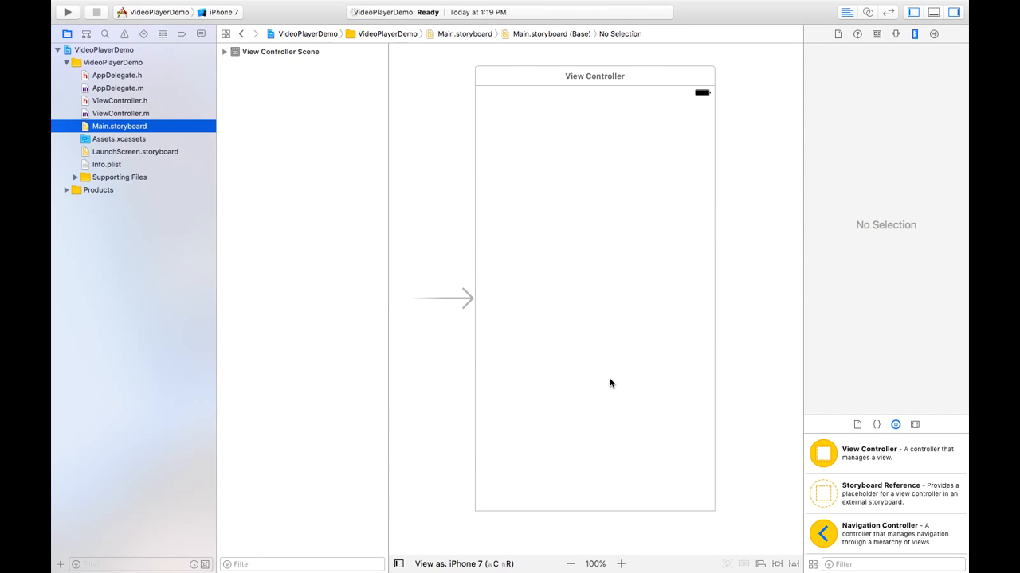
- Find Button in the Object Library, drop it at the view's centre, widen it and re-centre it
text(b)
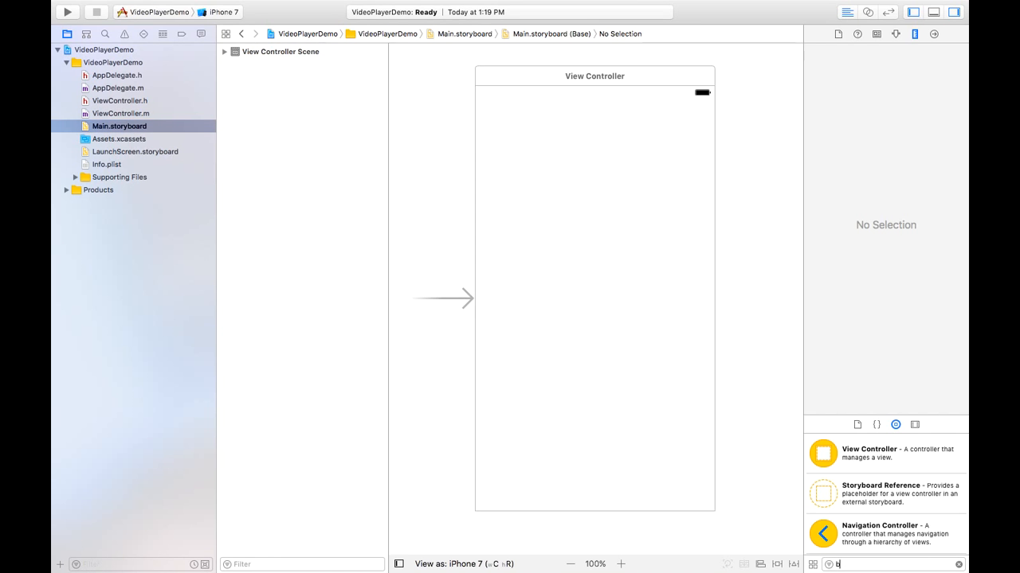
text(utton)
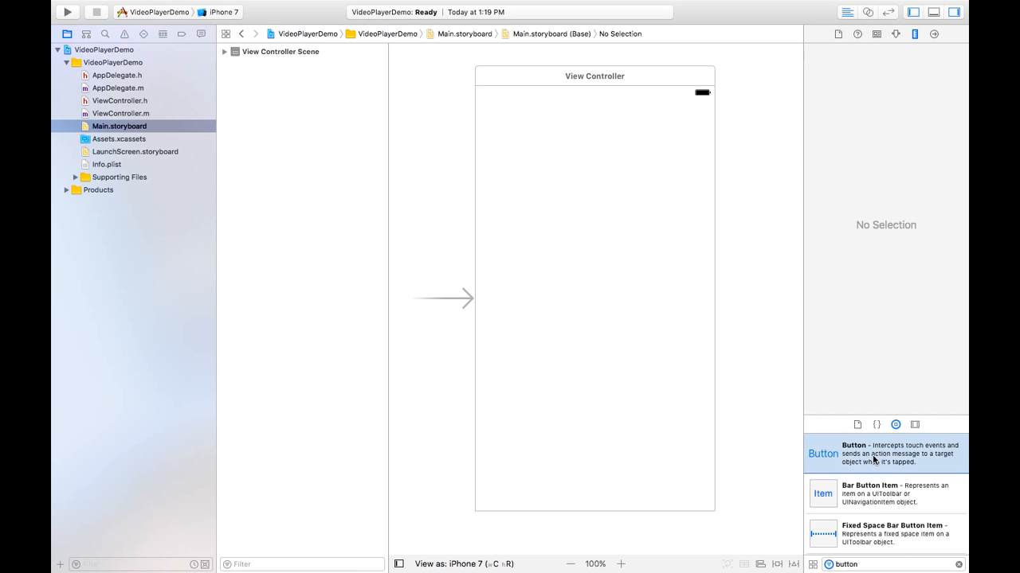
drag(822, 452, 594, 299)
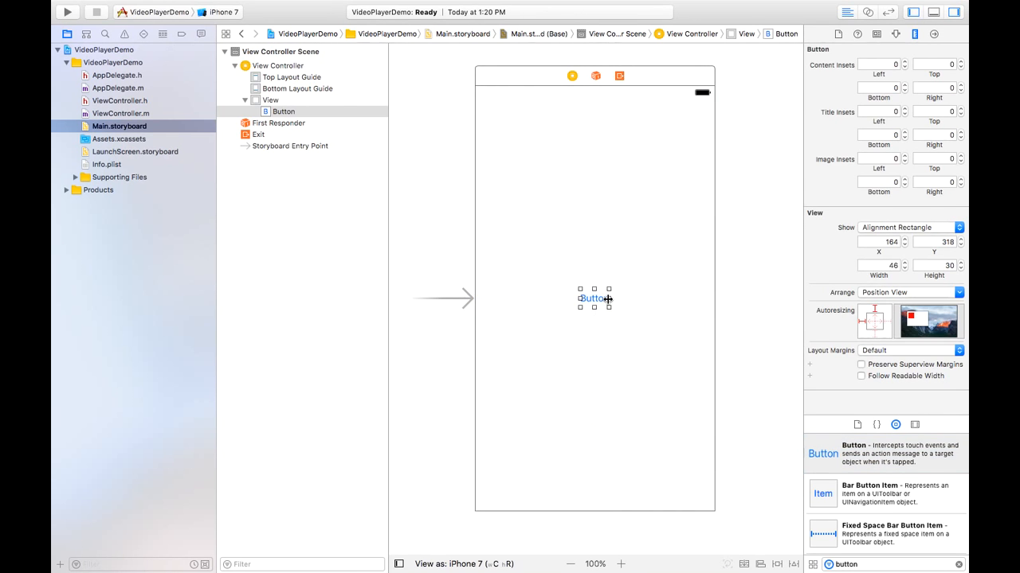
drag(608, 299, 645, 299)
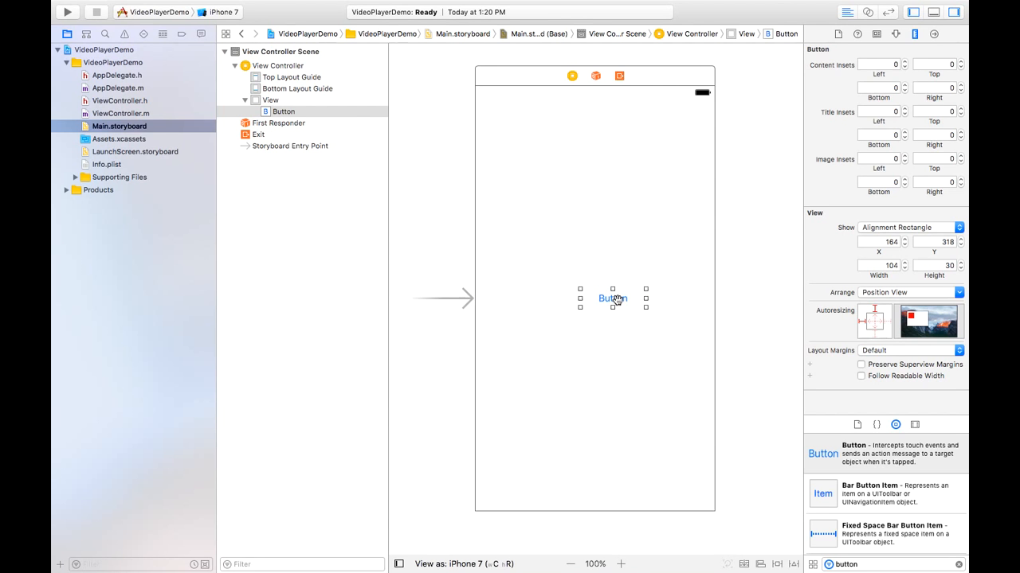
drag(612, 298, 594, 298)
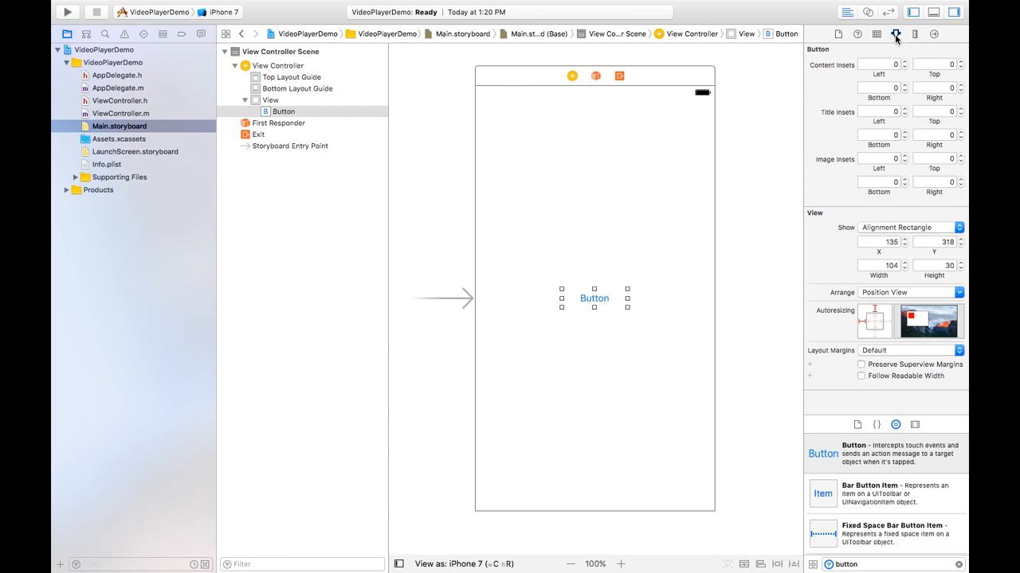
- In the Attributes inspector, title the button Play Video and give it a cyan crayon background
click(896, 34)
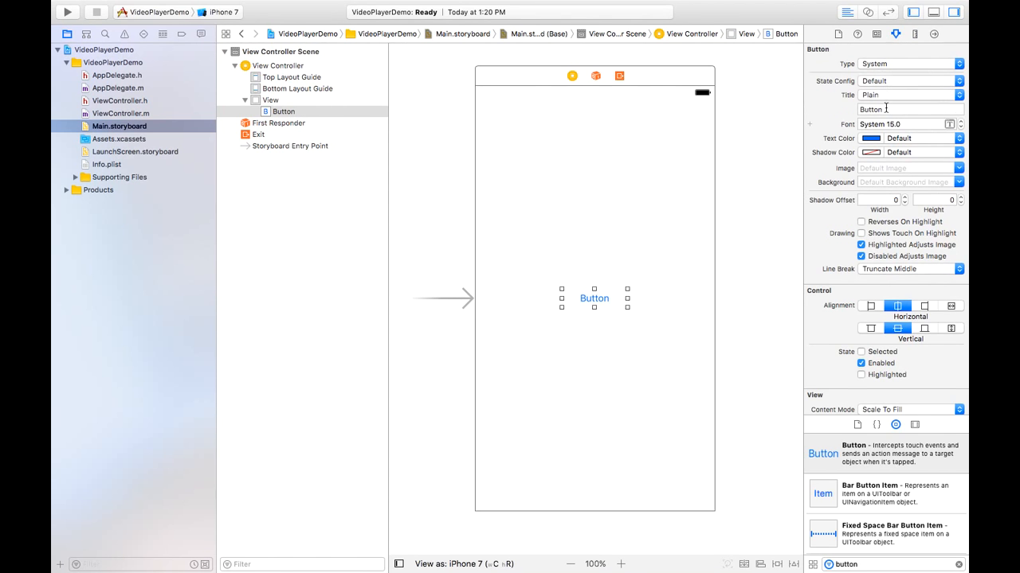
click(908, 108)
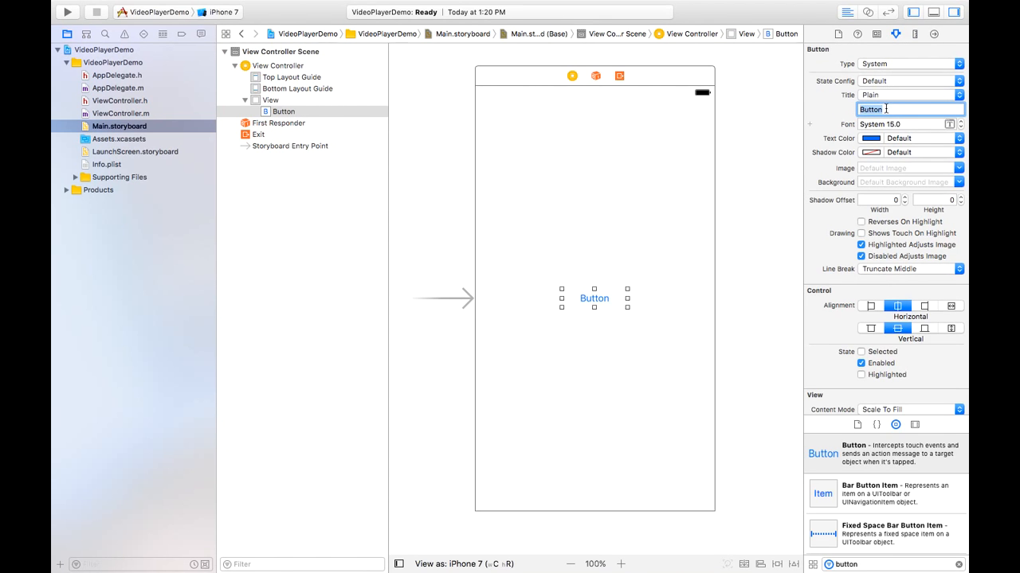
text(Play Vid)
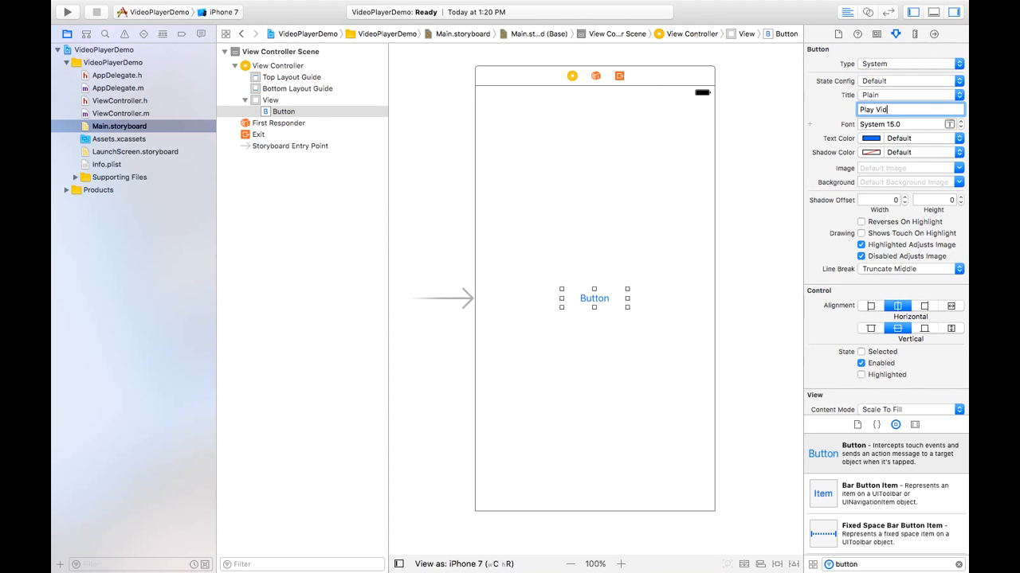
text(Play Video)
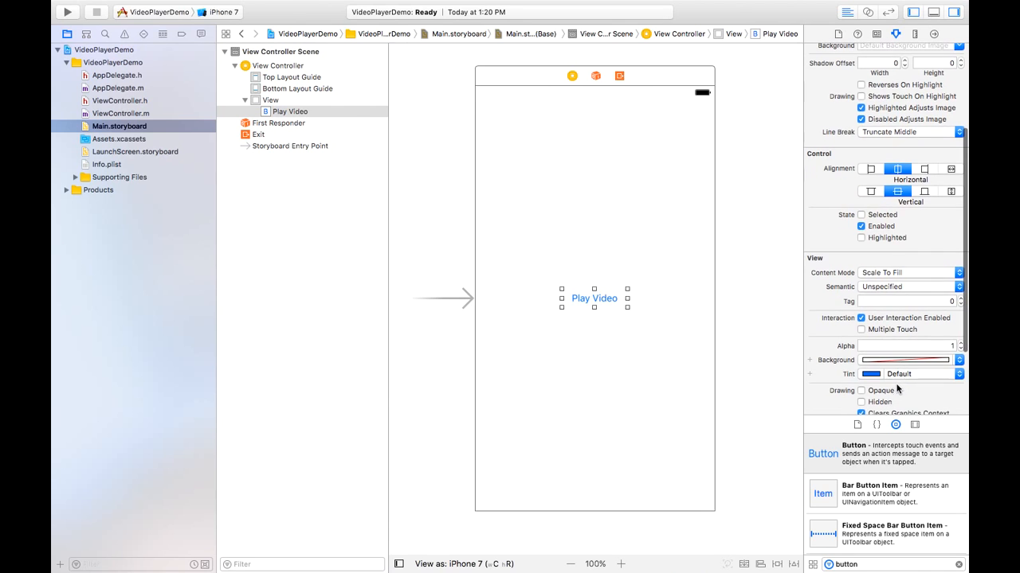
click(876, 360)
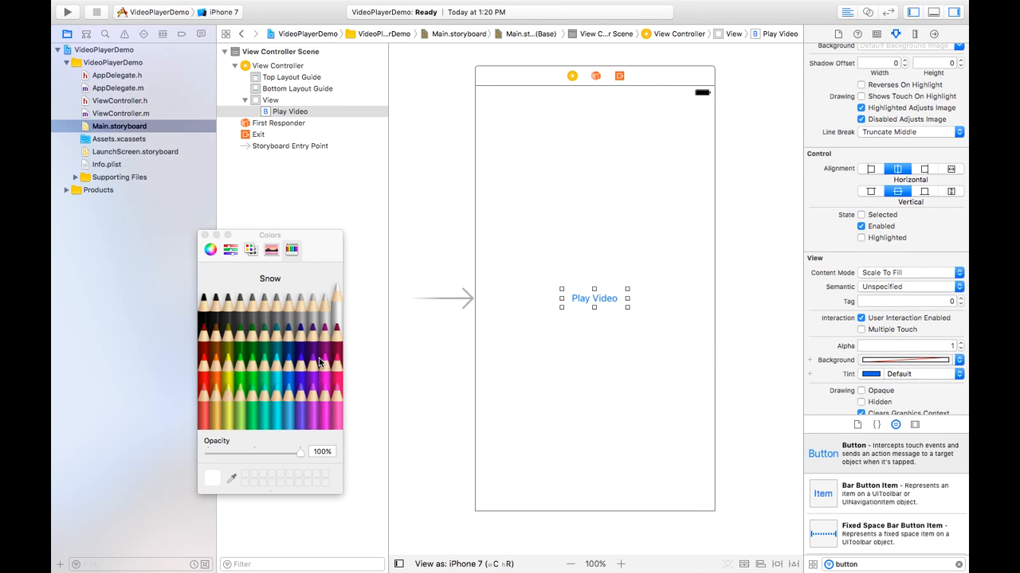
click(277, 363)
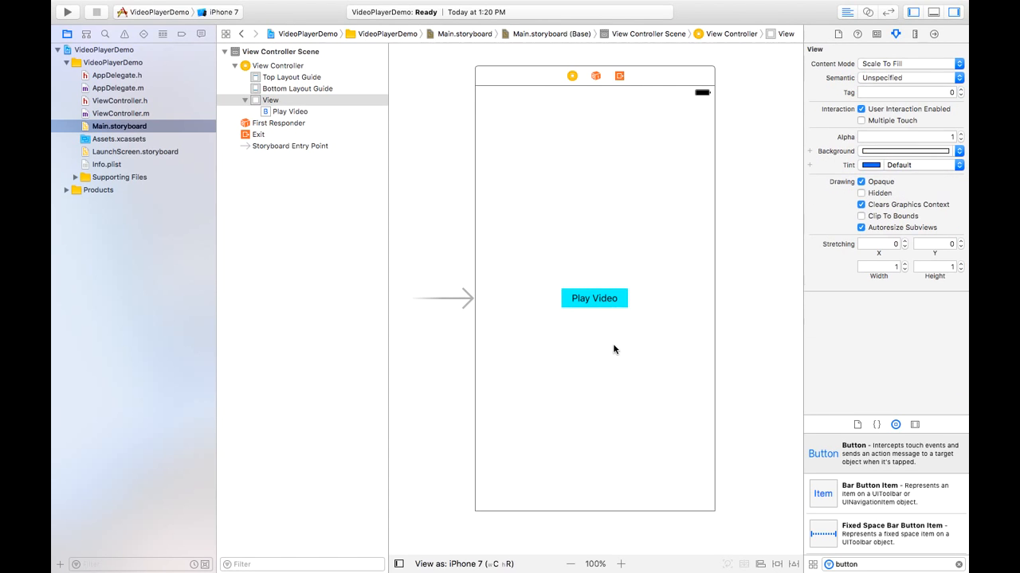
mouse_move(593, 297)
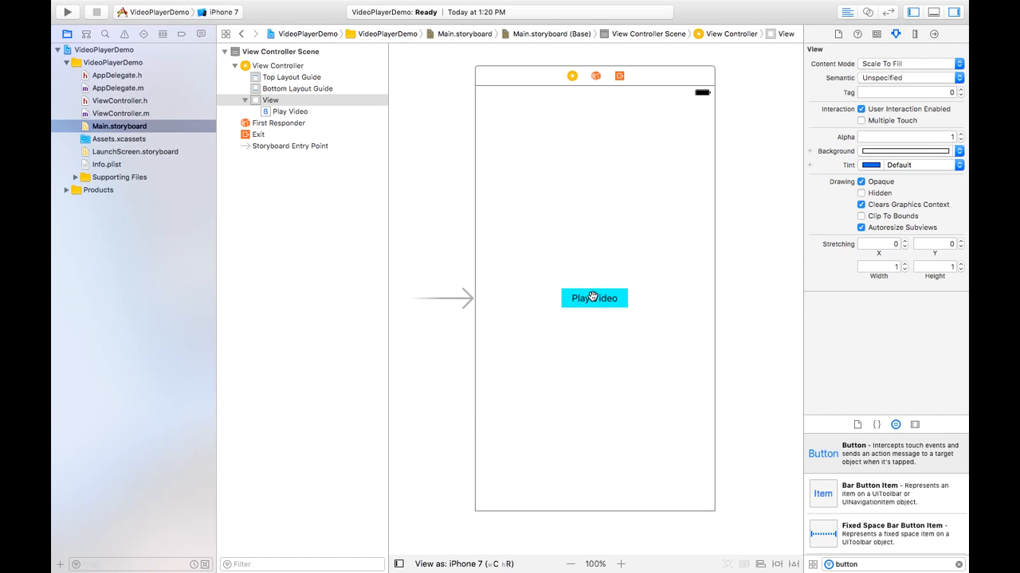
mouse_move(592, 298)
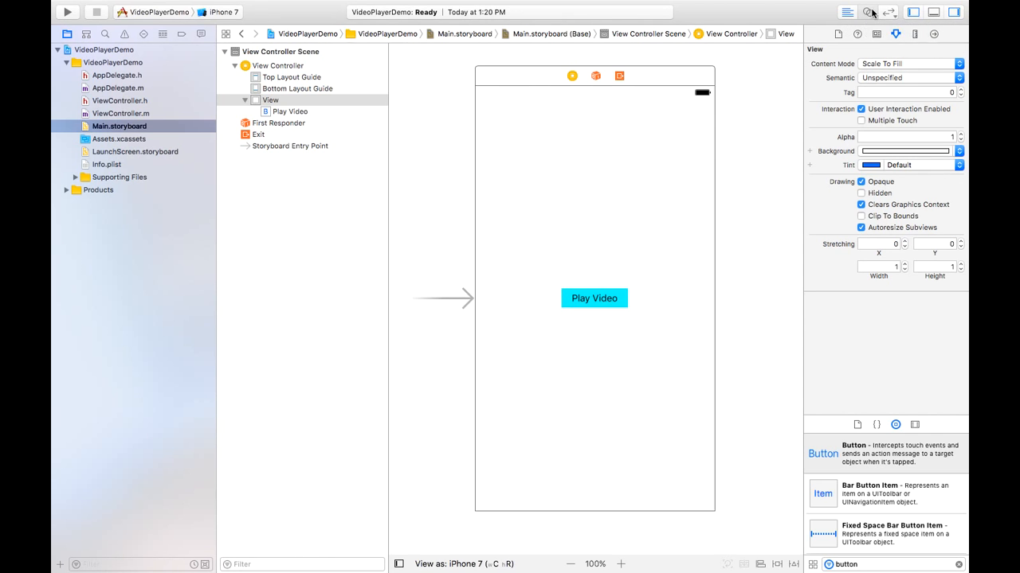
- Show the assistant editor with ViewController.h beside the storyboard
click(867, 12)
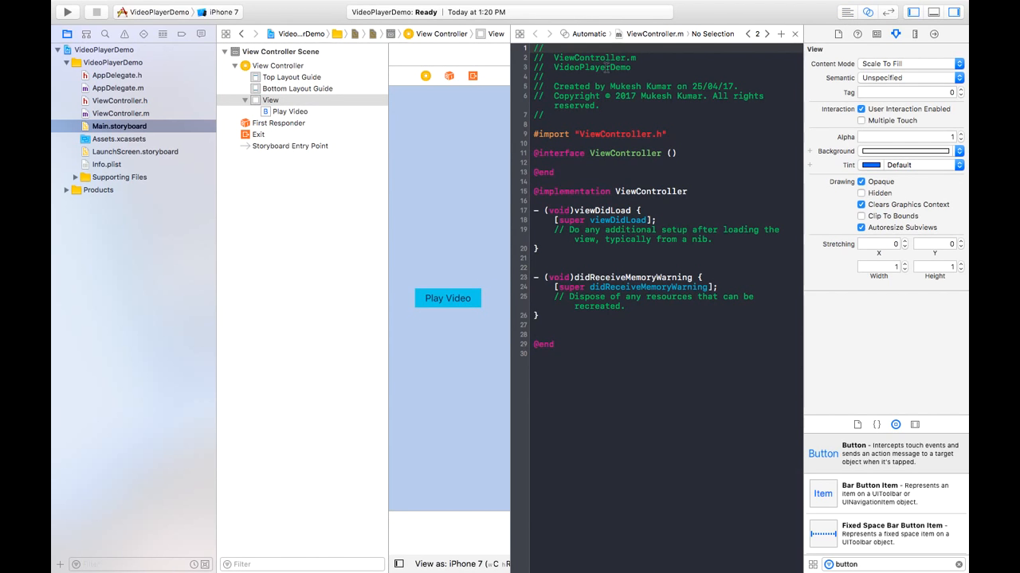
click(655, 33)
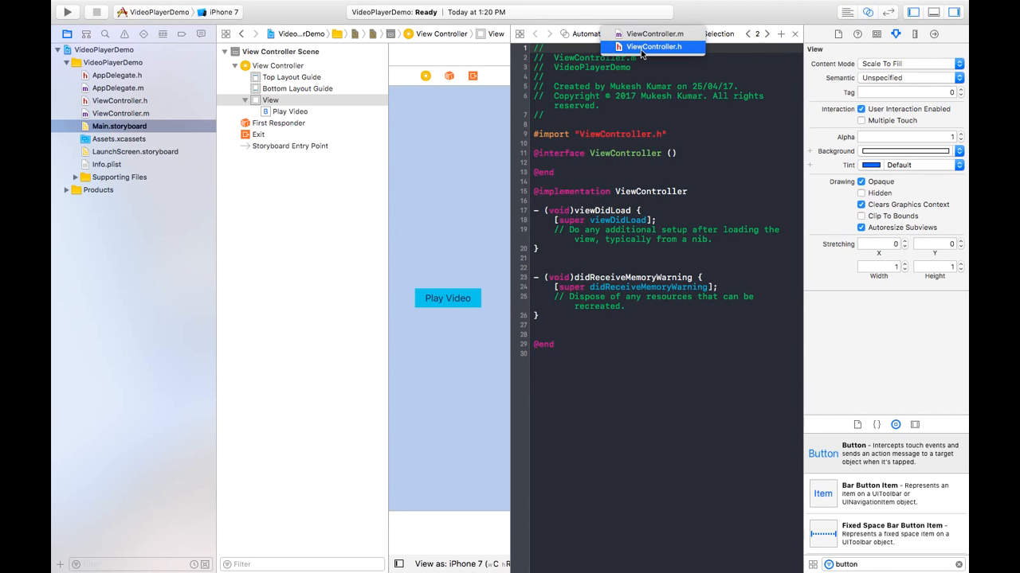
click(659, 46)
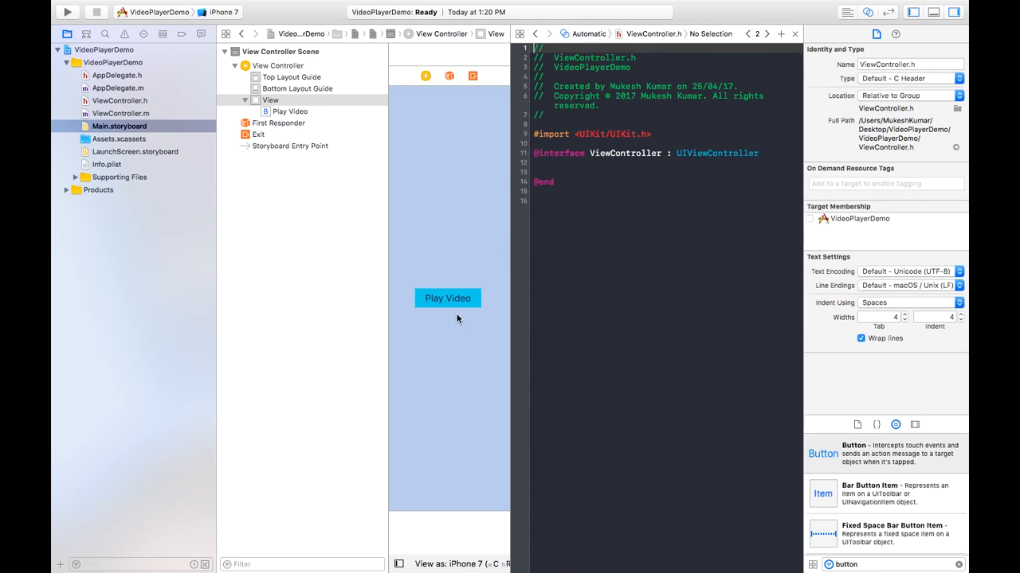
- Connect the Play Video button as an Action named btnPlay
click(448, 298)
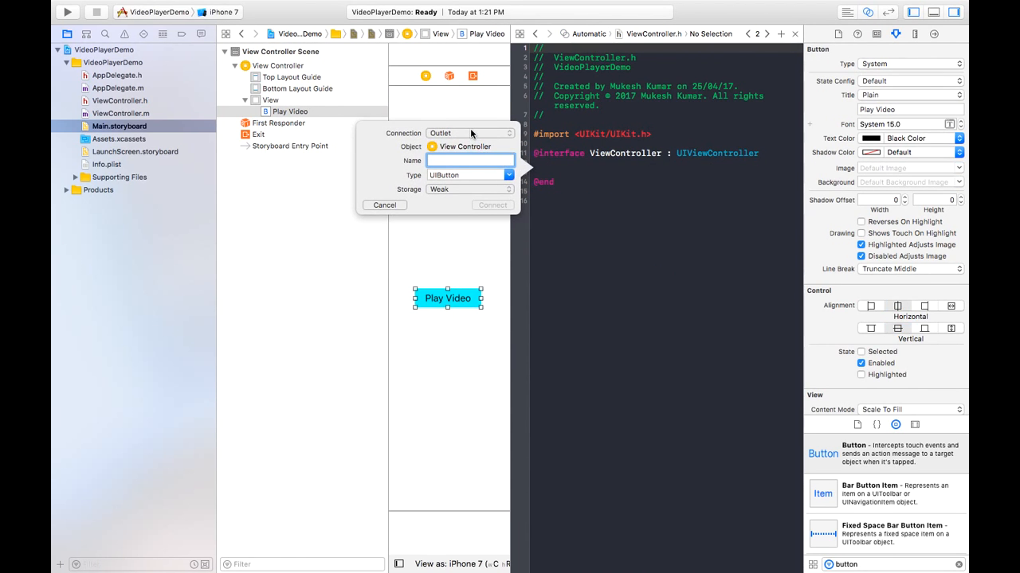
click(469, 128)
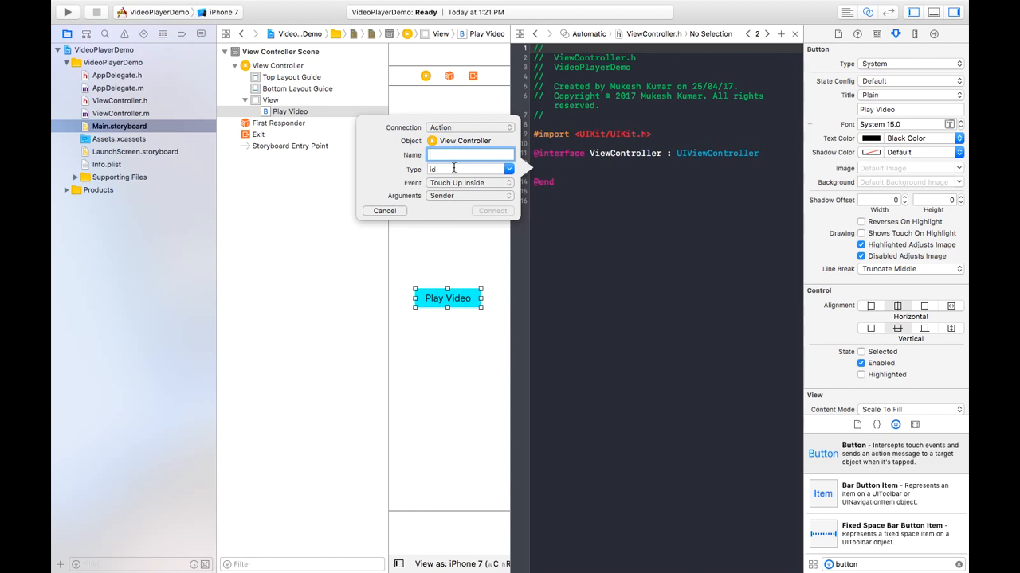
text(btnPlay)
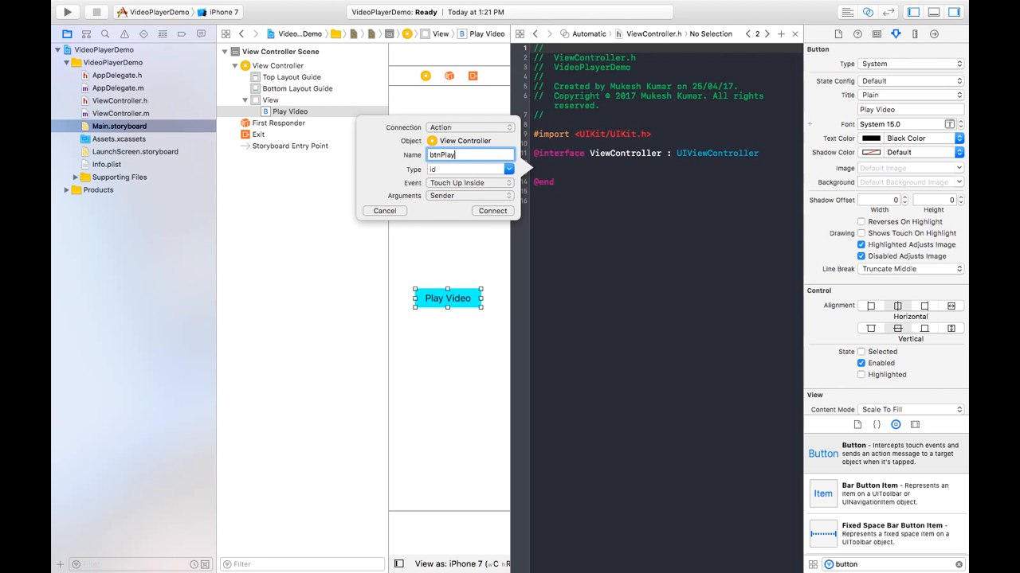
click(490, 210)
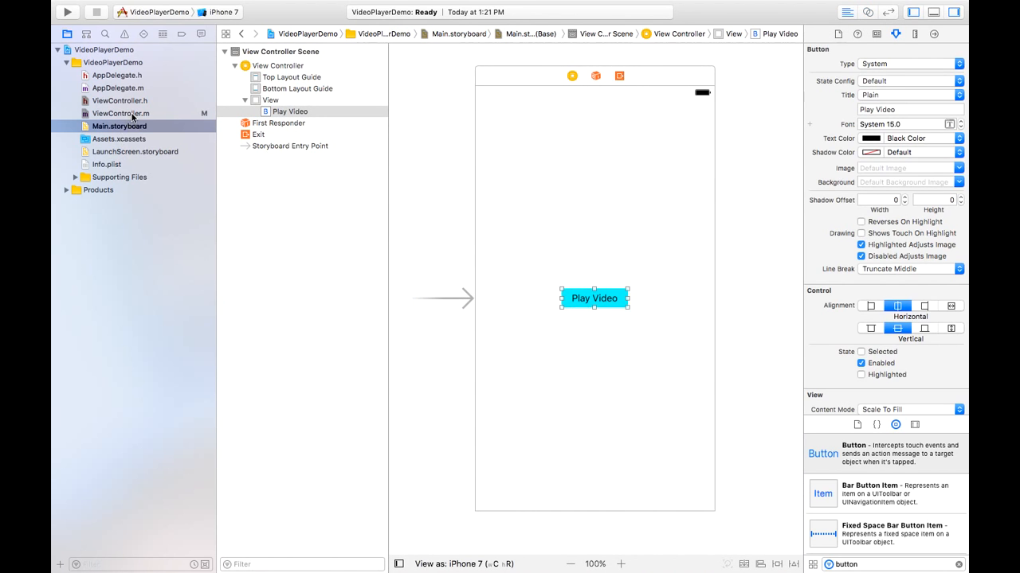
- In ViewController.h, add #import <AVFoundation/AVFoundation.h> below the UIKit import
click(121, 113)
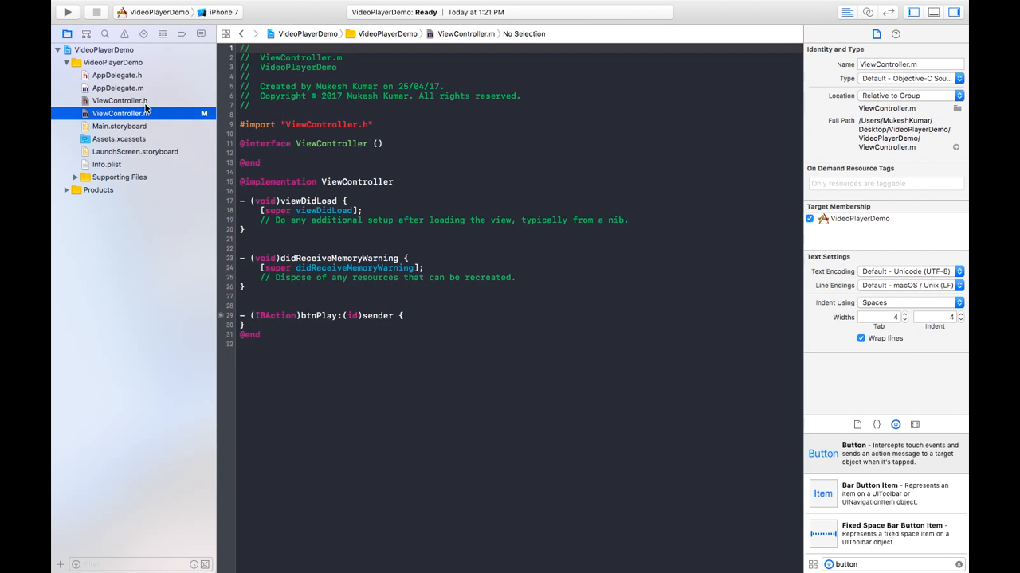
click(120, 100)
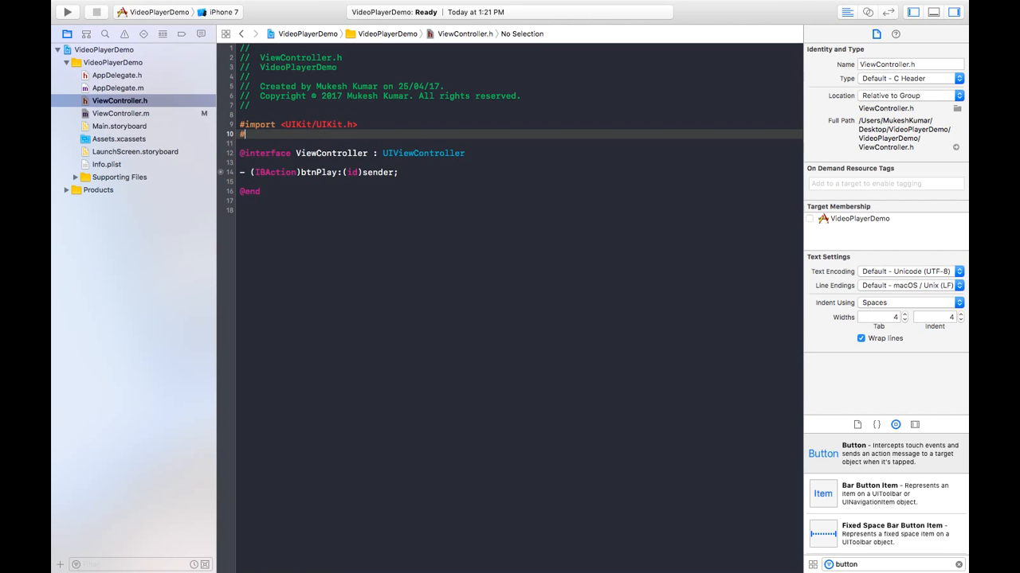
text(#import "header")
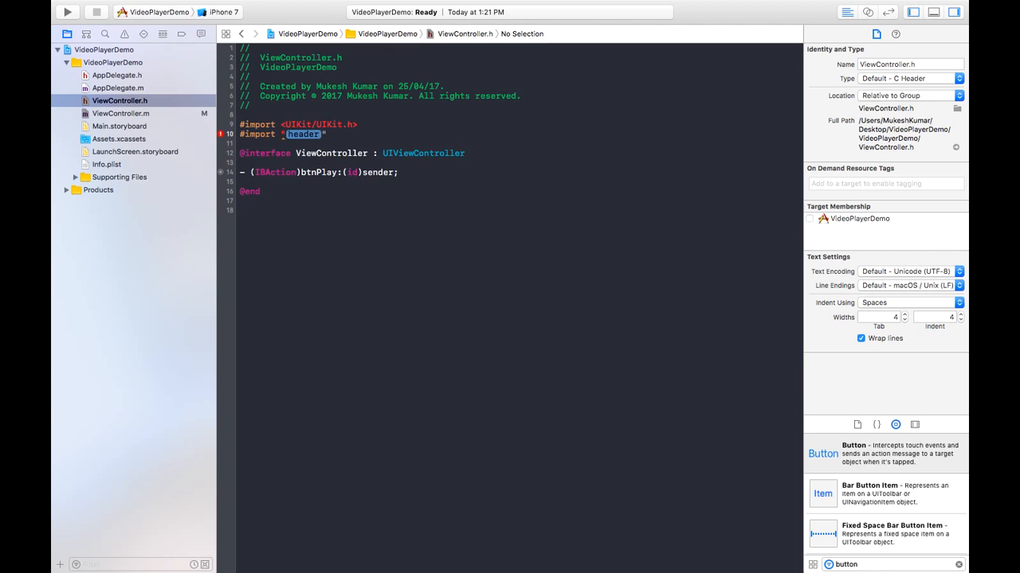
key(BackSpace)
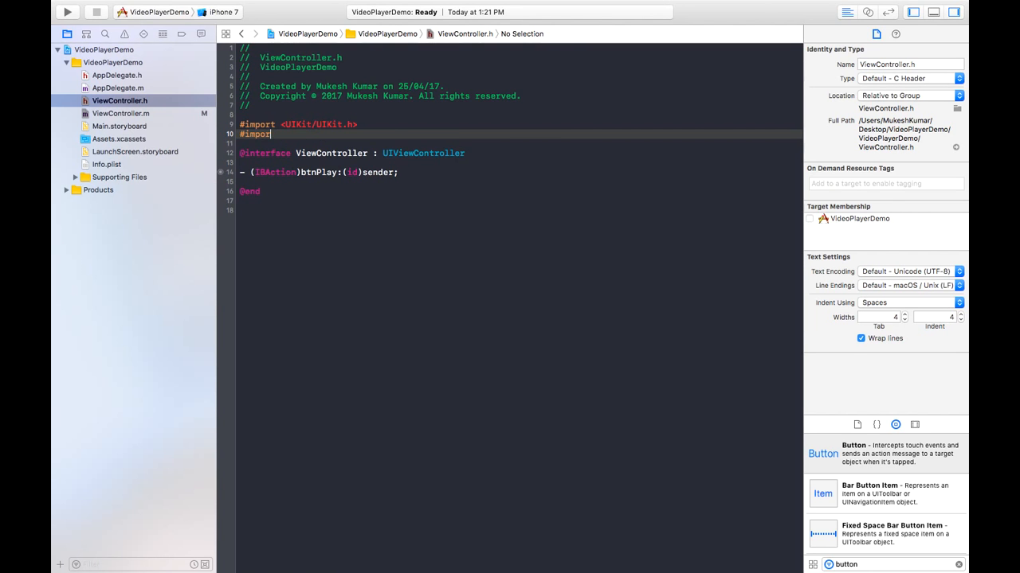
text(<)
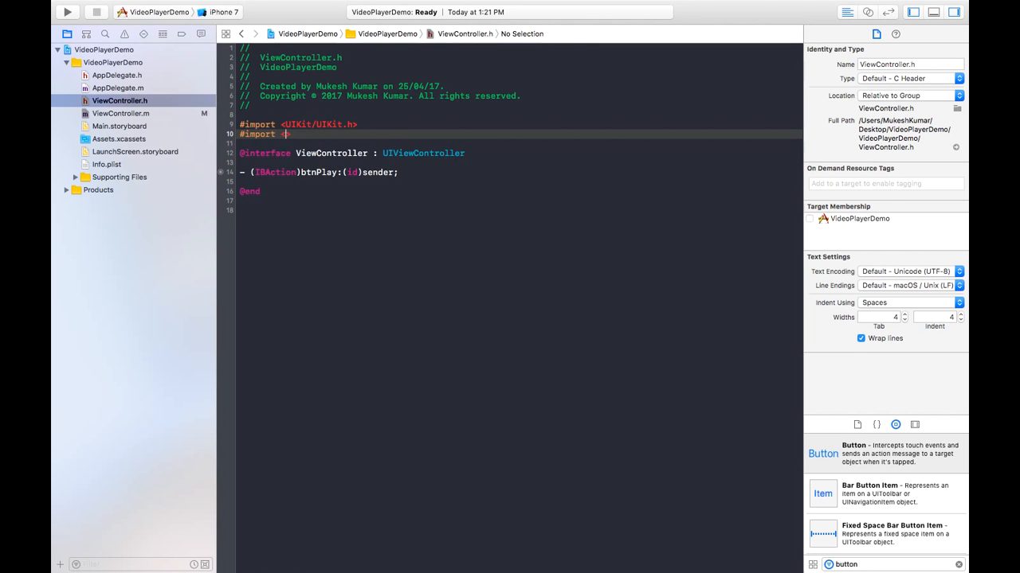
text(AVFoundation/AVFoundation.h>)
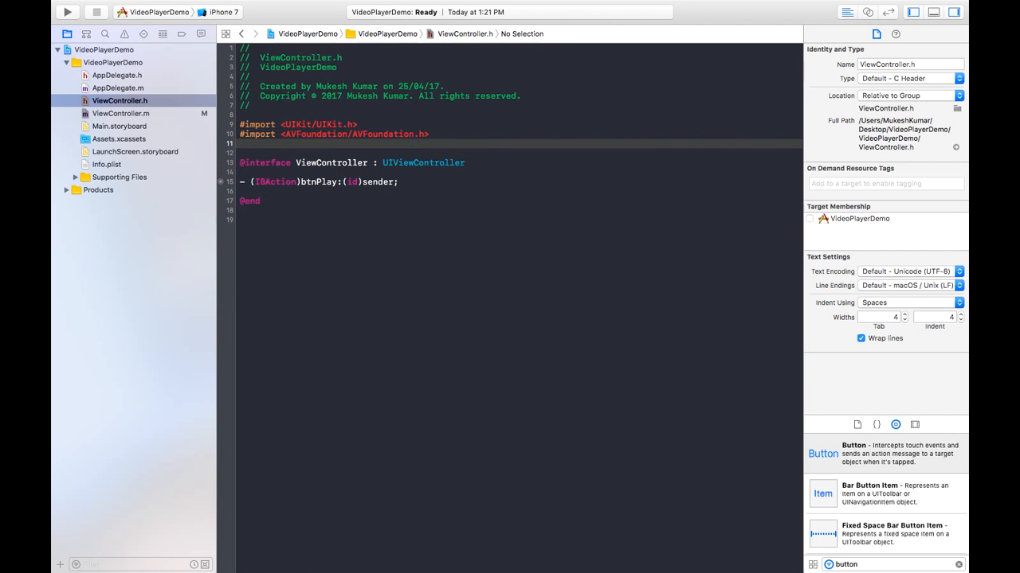
- Add #import <AVKit/AVKit.h> on the following line
text(#import <)
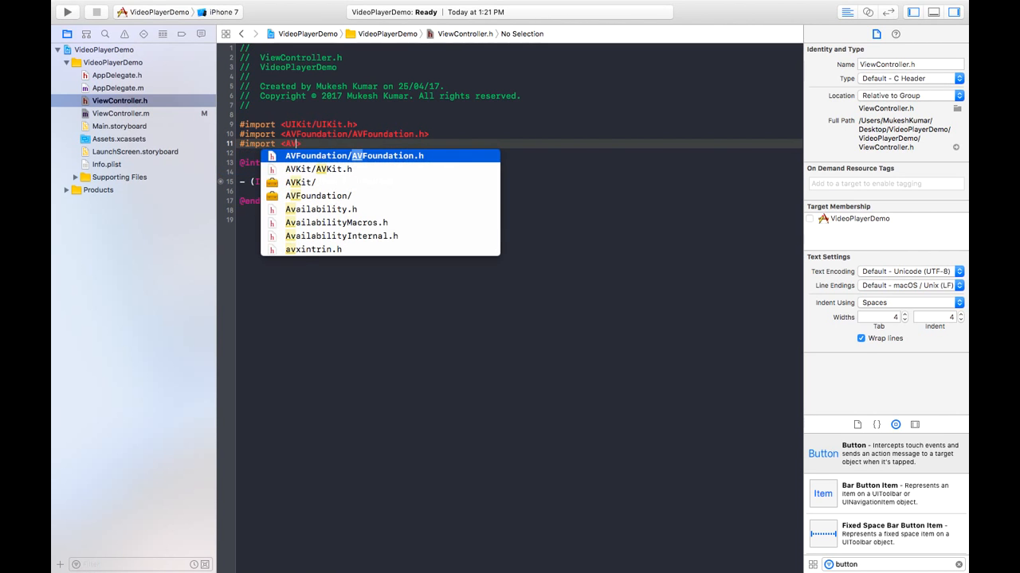
text(AVKit/AVKit.h>)
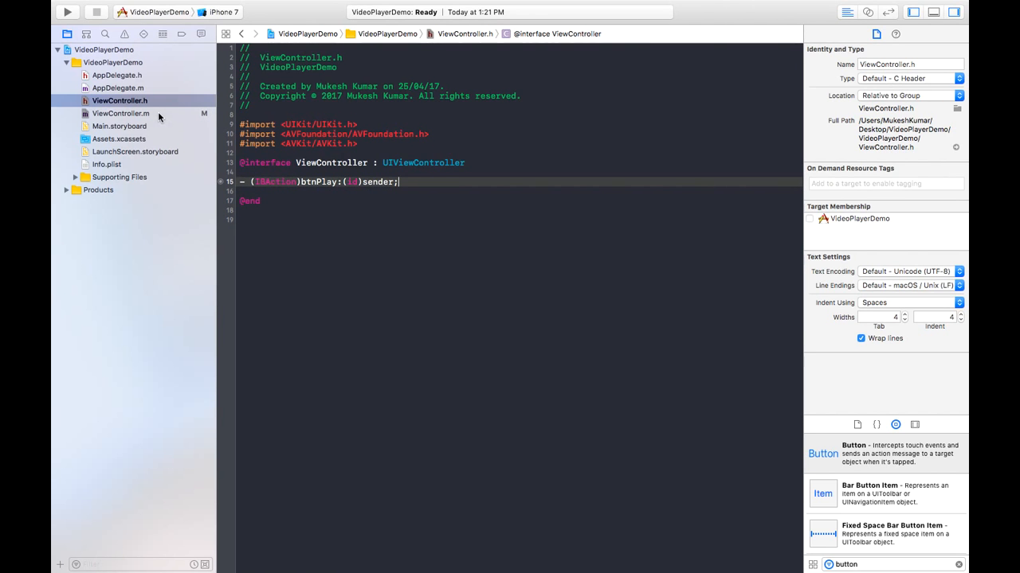
- Switch to ViewController.m and place the cursor inside the empty btnPlay: method body
click(121, 113)
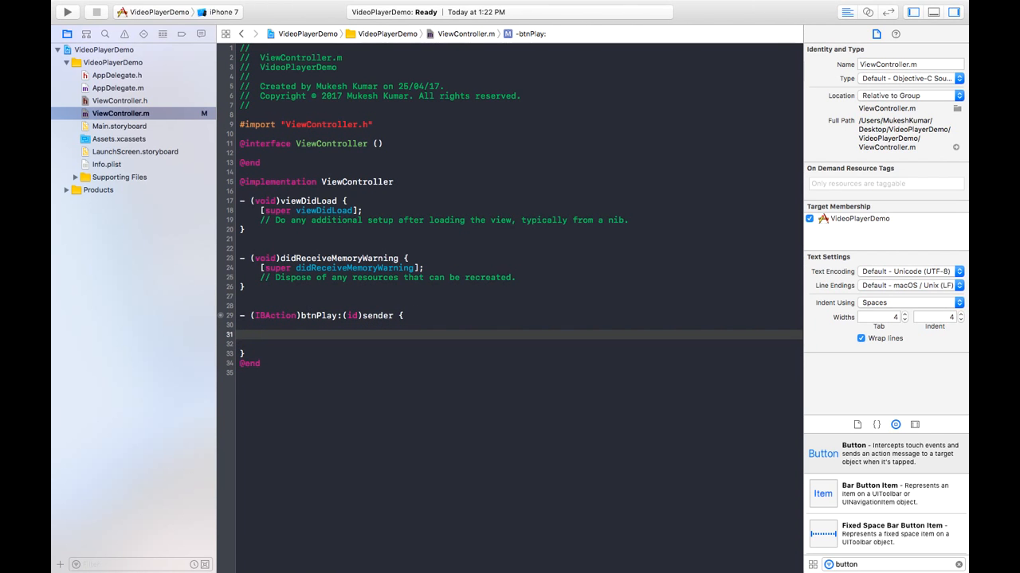
click(258, 335)
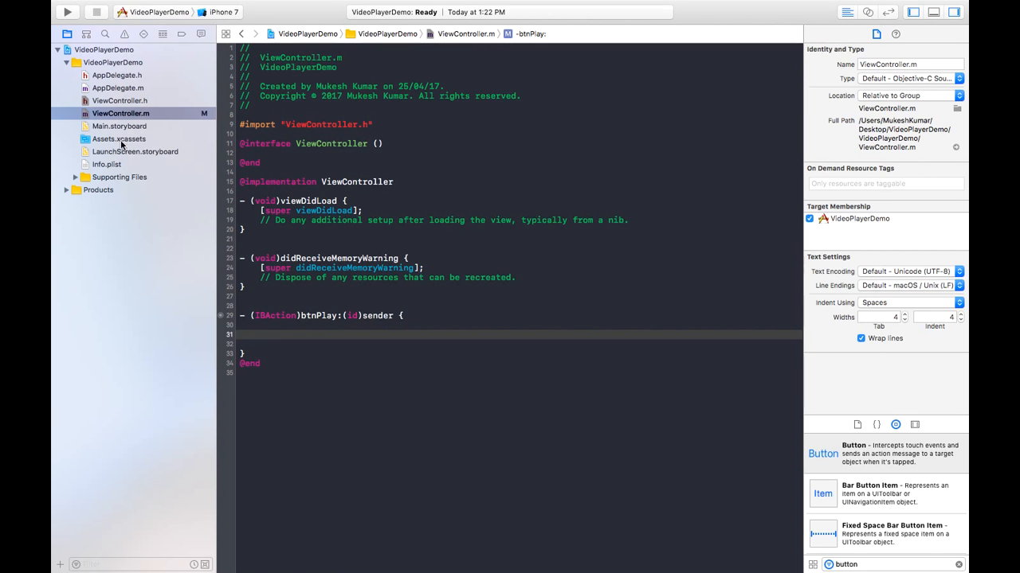
mouse_move(163, 143)
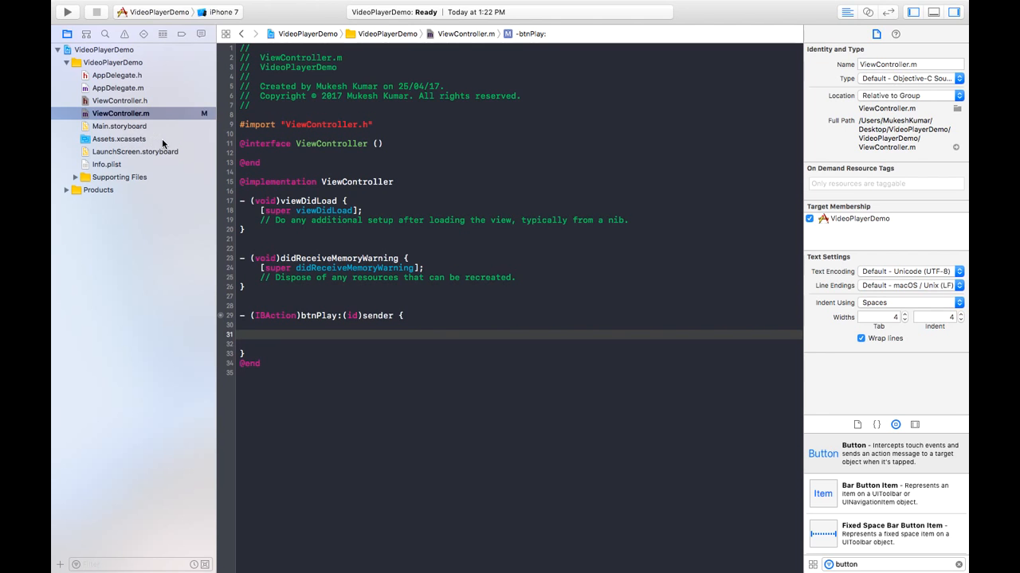
click(260, 334)
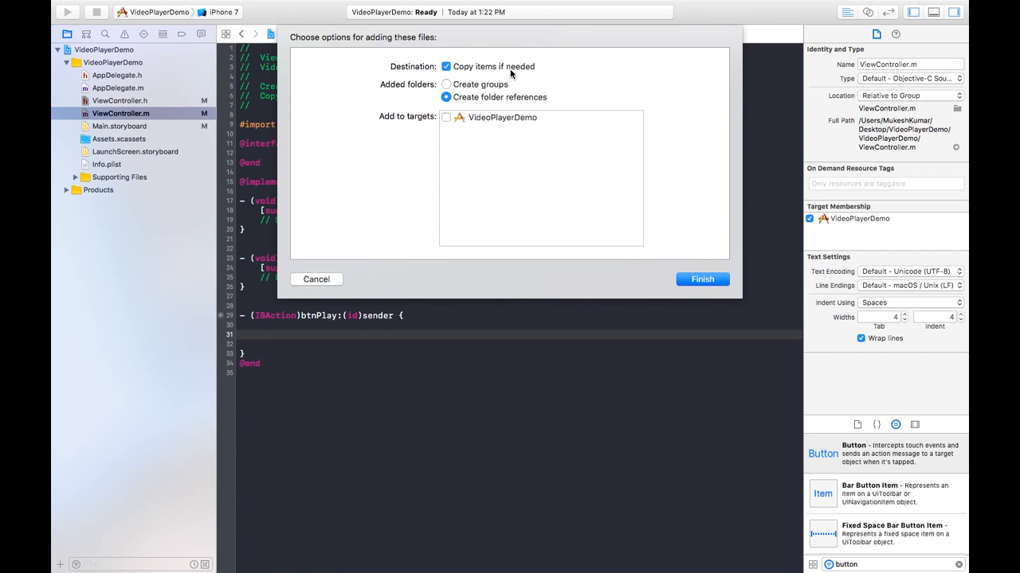
- Add Video.mp4 to the project with Copy items if needed and the VideoPlayerDemo target checked
click(446, 118)
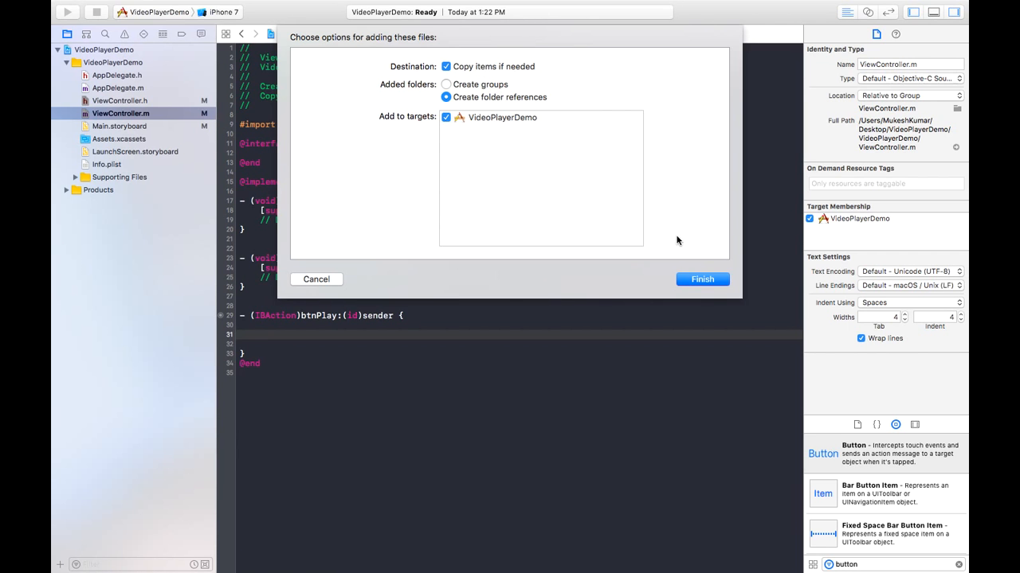
click(701, 279)
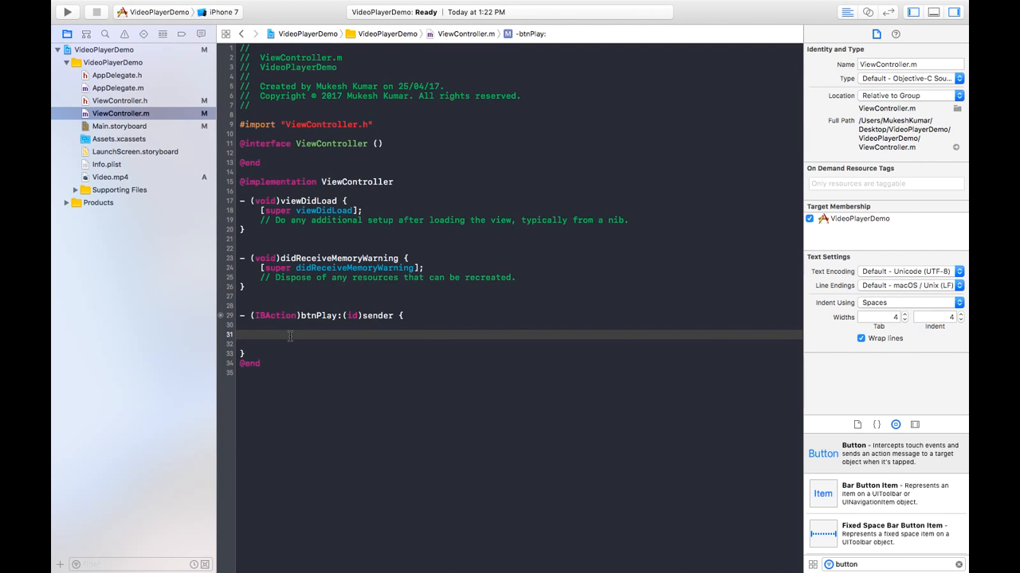
- Write NSString *path = [[NSBundle mainBundle] pathForResource:@"Video" ofType:@"mp4"]; and begin the next line
text(NSString *)
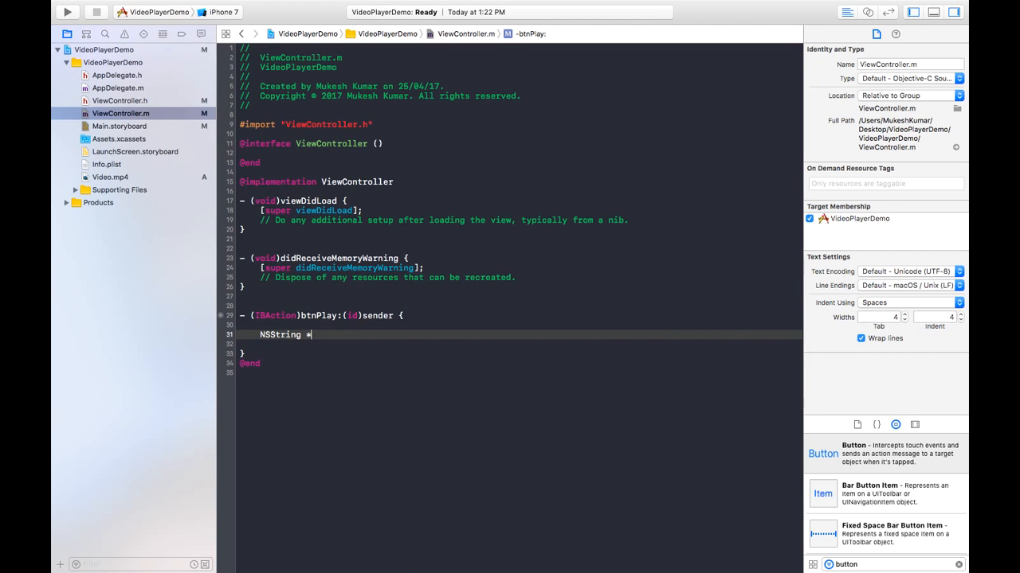
text(path = [)
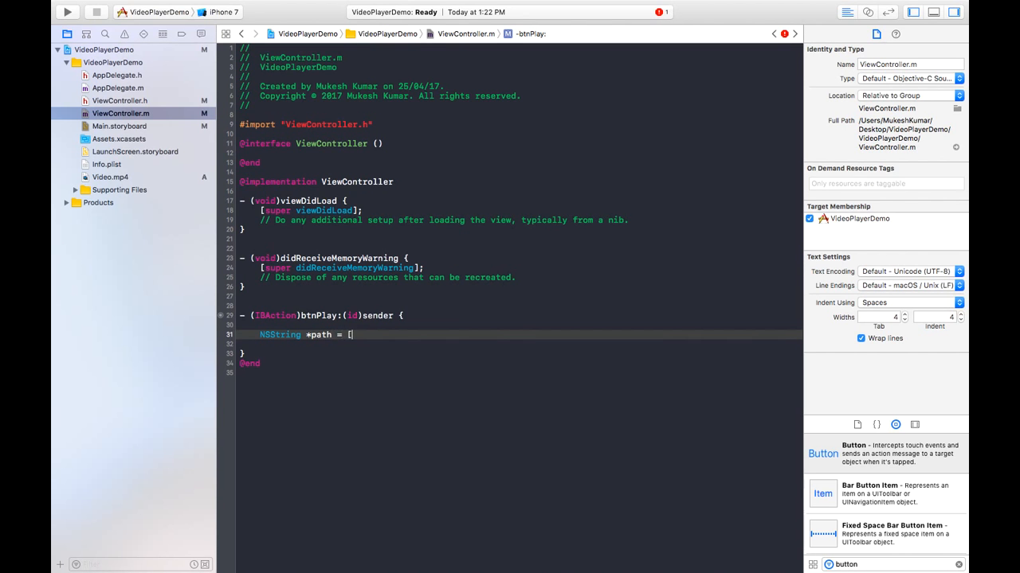
text(NSBundle mainBundle)
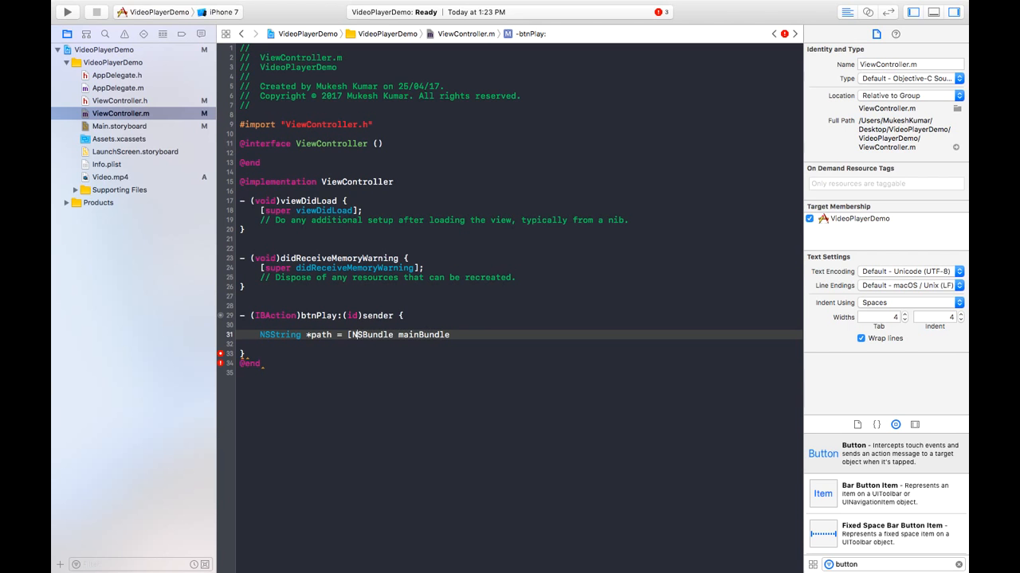
text([)
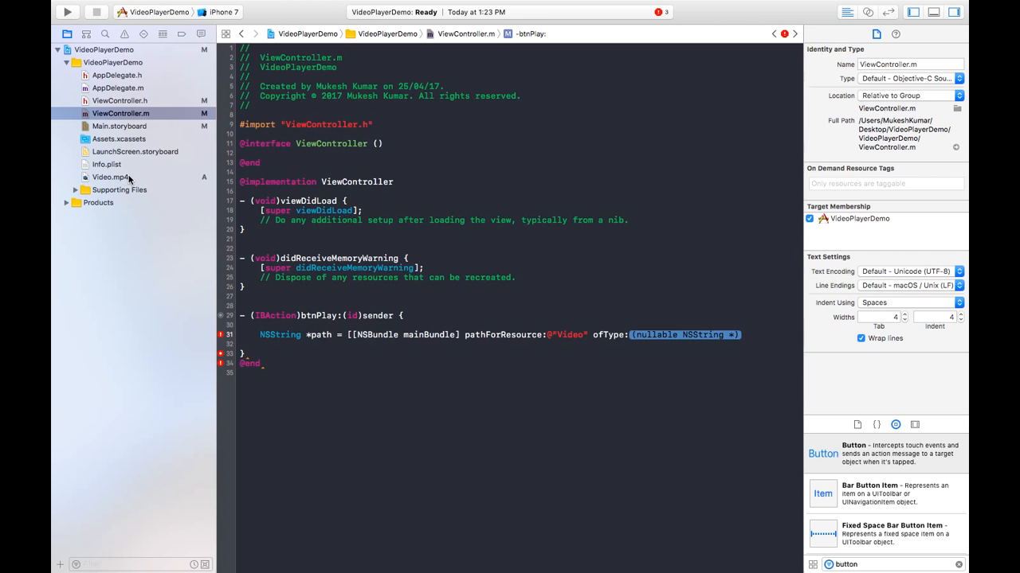
text(m)
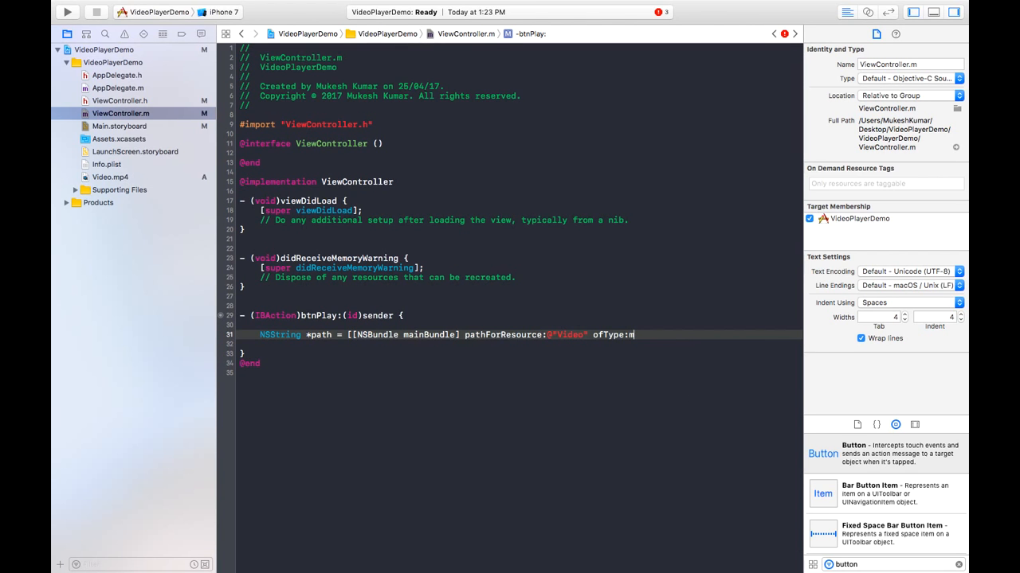
text(p4"];)
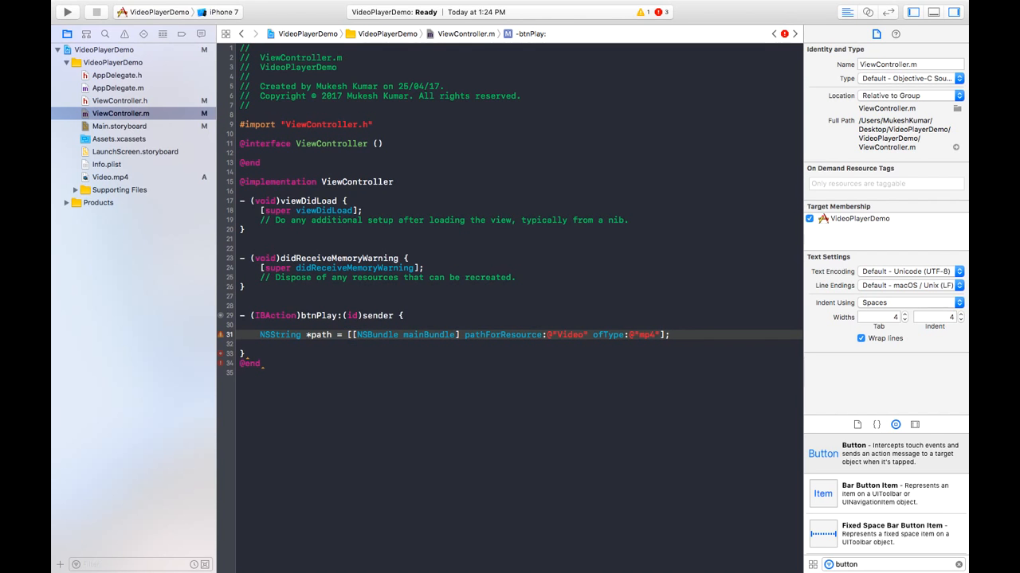
text(NS)
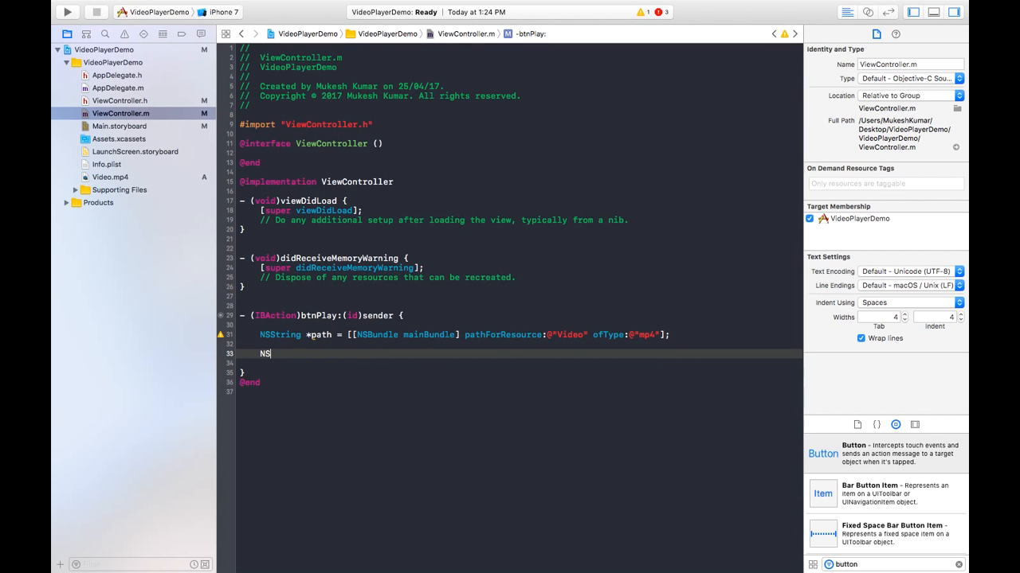
- Write NSURL *url = [NSURL fileURLWithPath:path]; using completion for fileURLWithPath
text(URL)
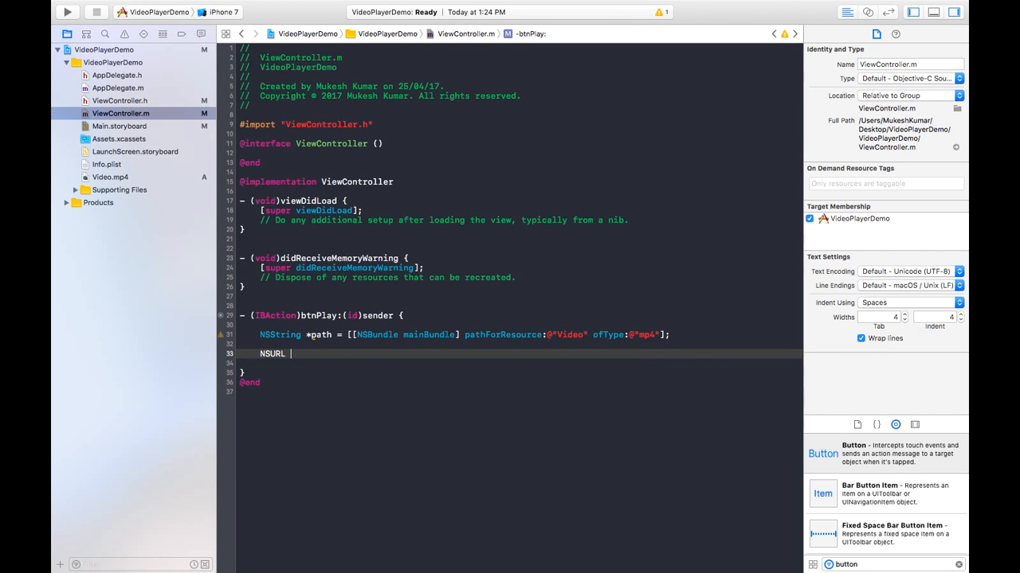
text(*url)
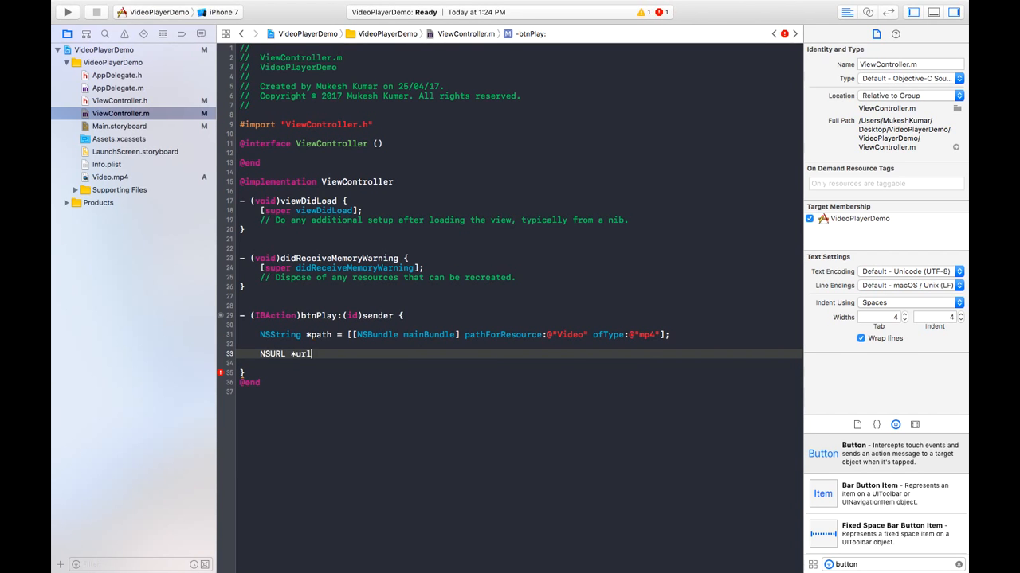
text(=)
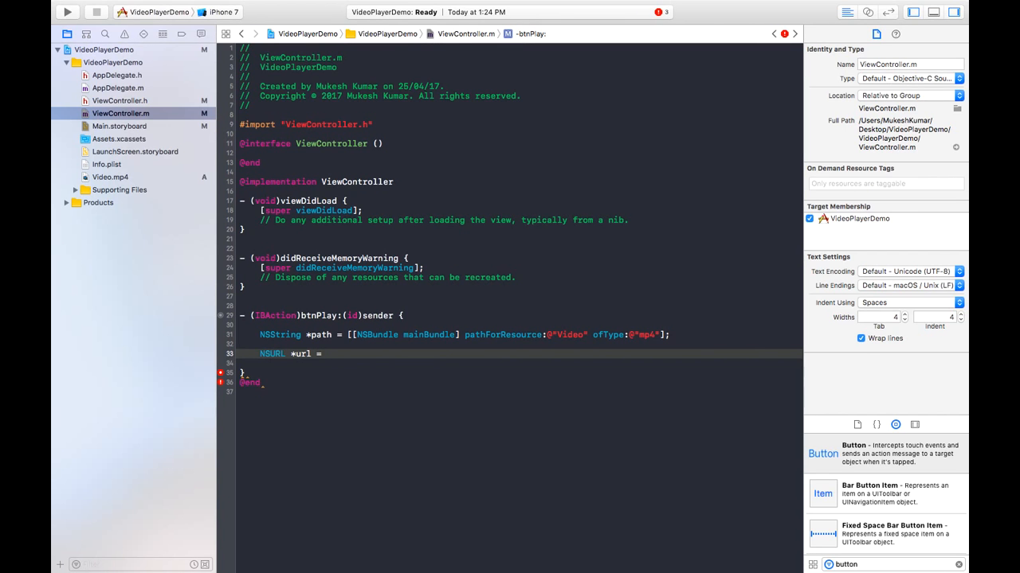
text([NSURL ur)
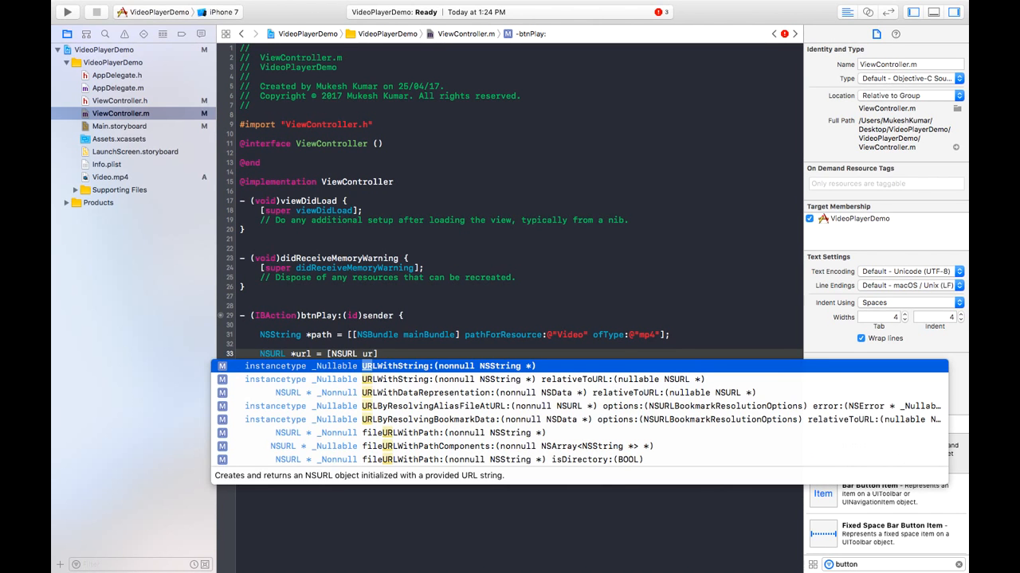
text(fileURLWithPath:(nonnull NSString *)
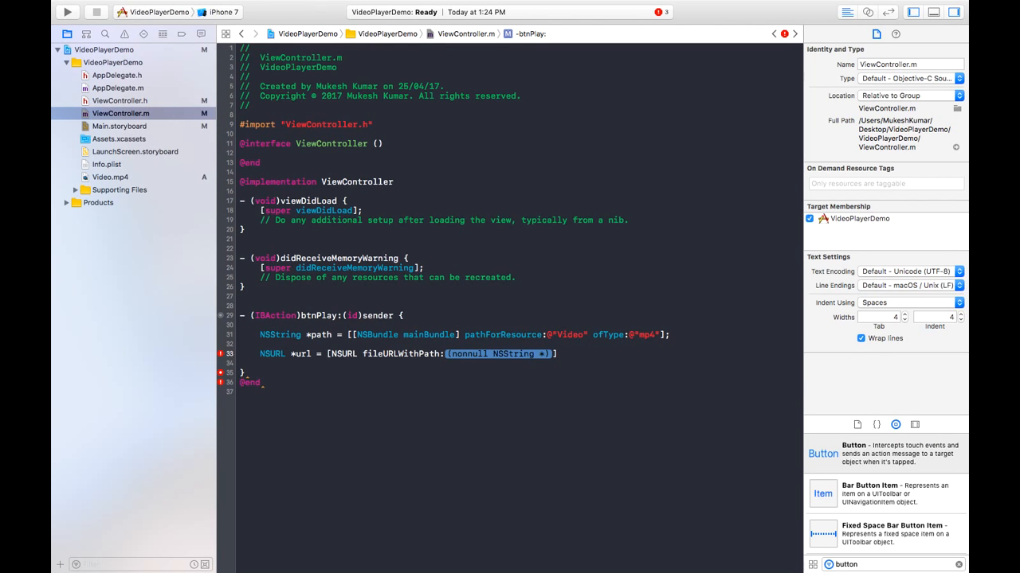
text(path)
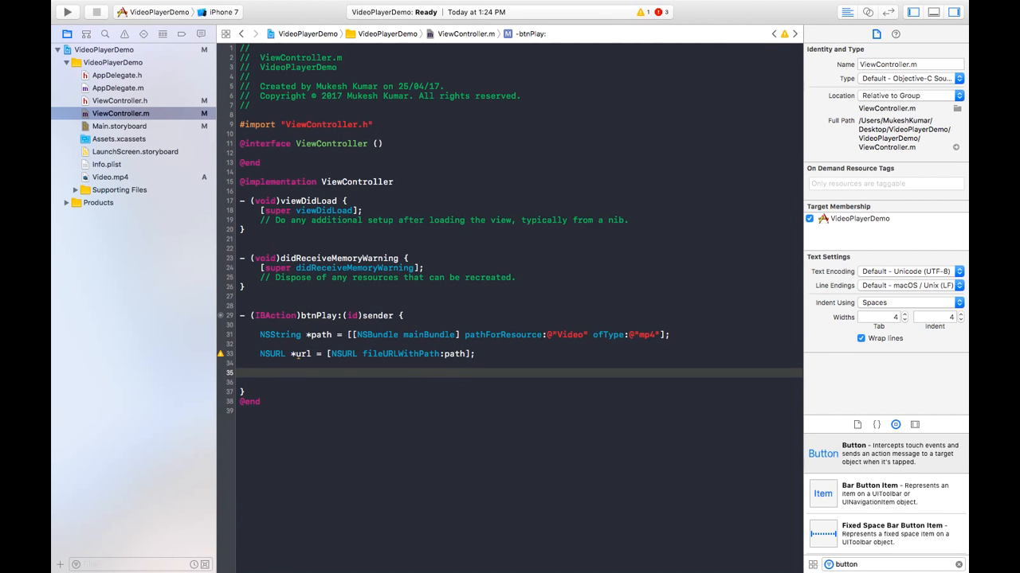
- Write AVPlayer *player = [AVPlayer playerWithURL:url]; in btnPlay, fixing a mistyped letter along the way
text(AV)
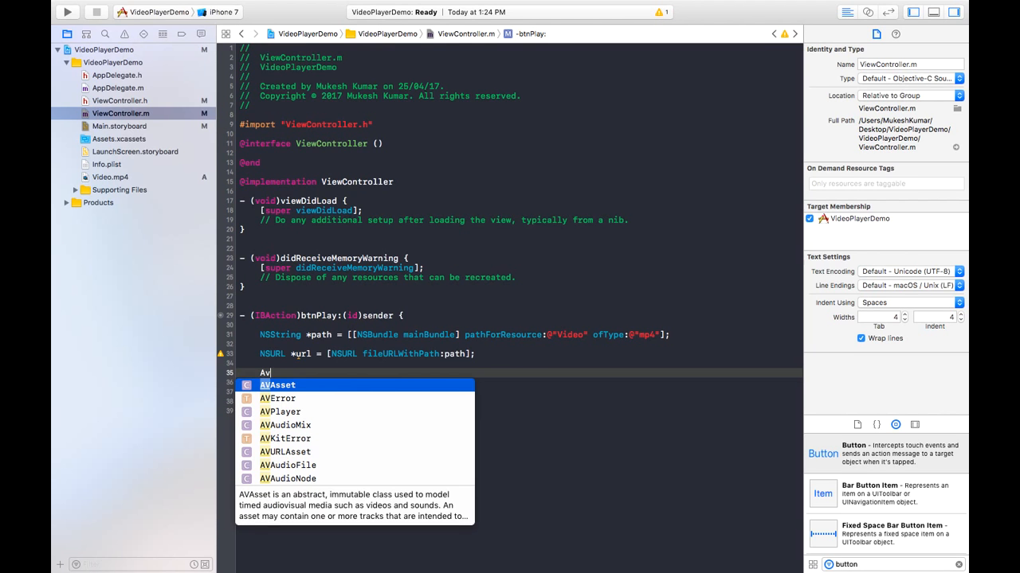
key(backspace)
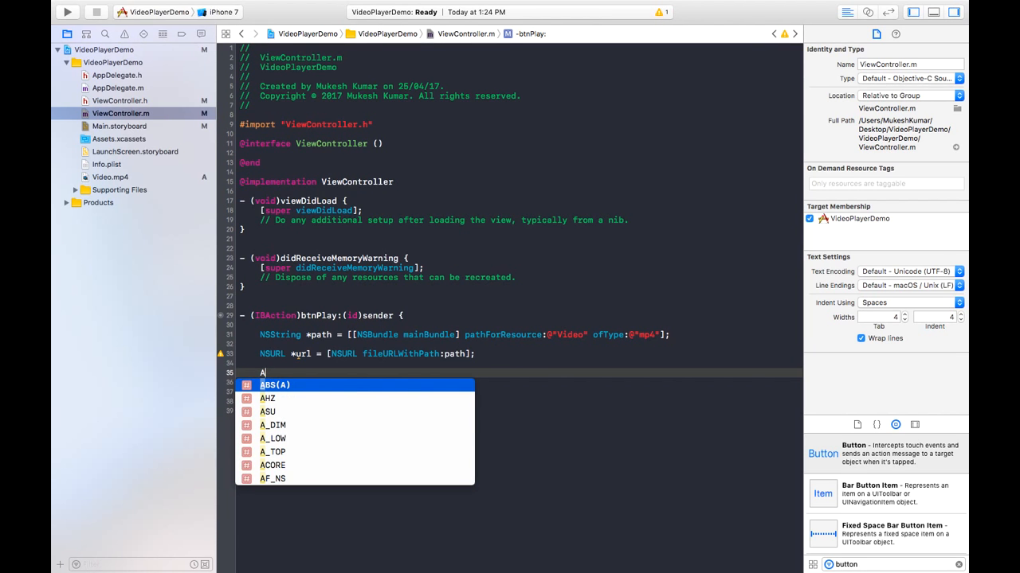
text(Vp)
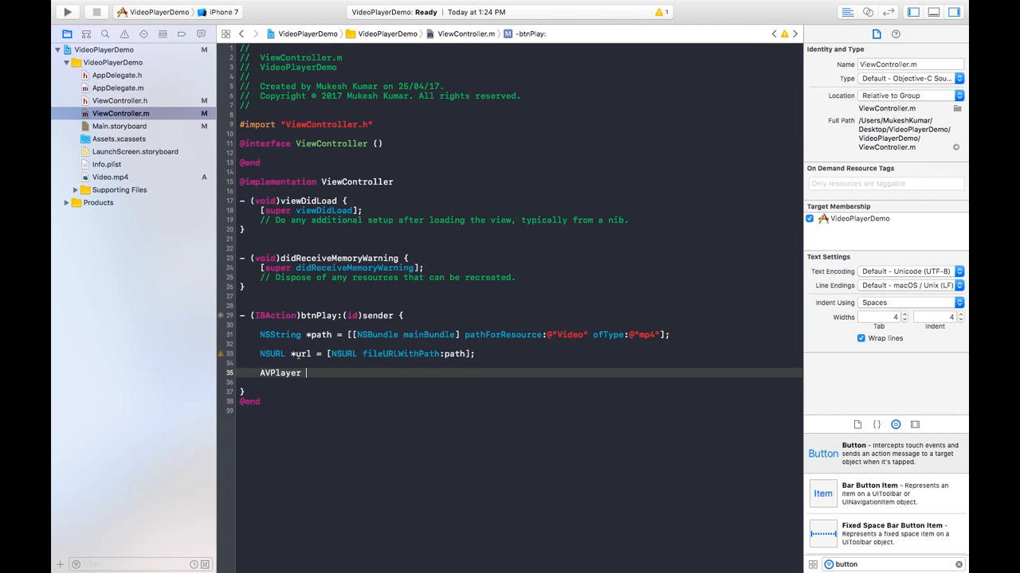
text(*play)
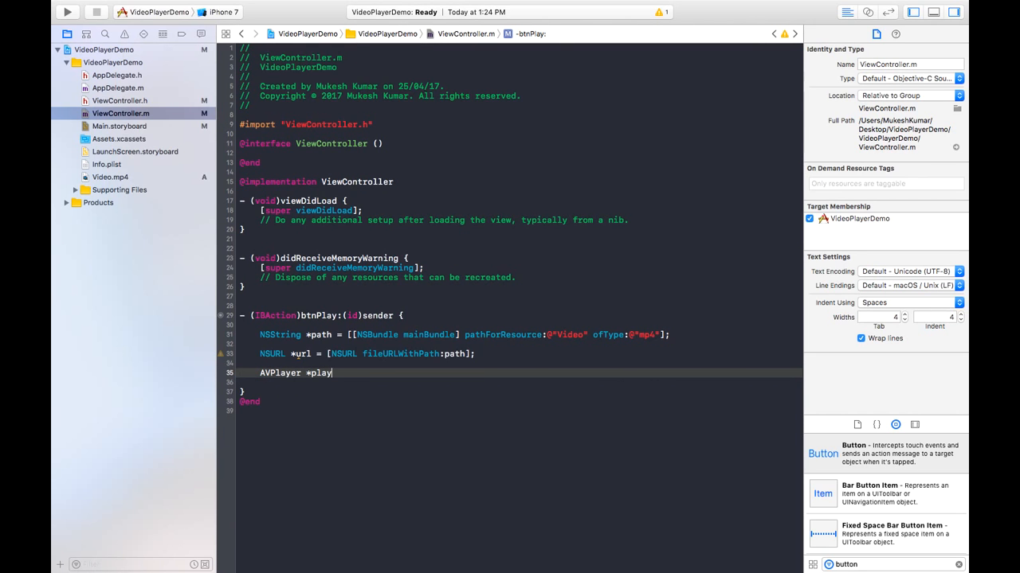
text(er =)
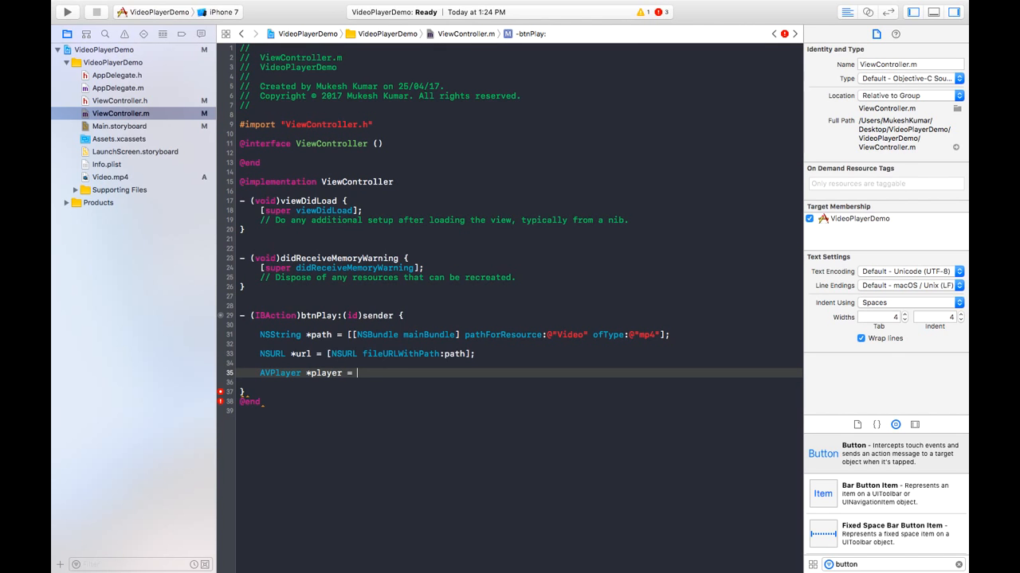
text([A)
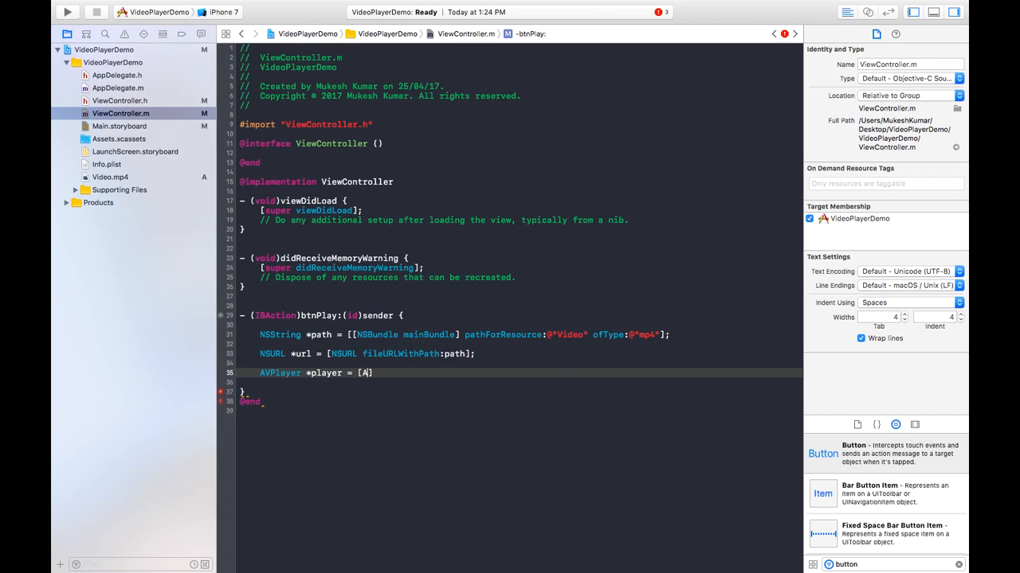
text(VPlayer)
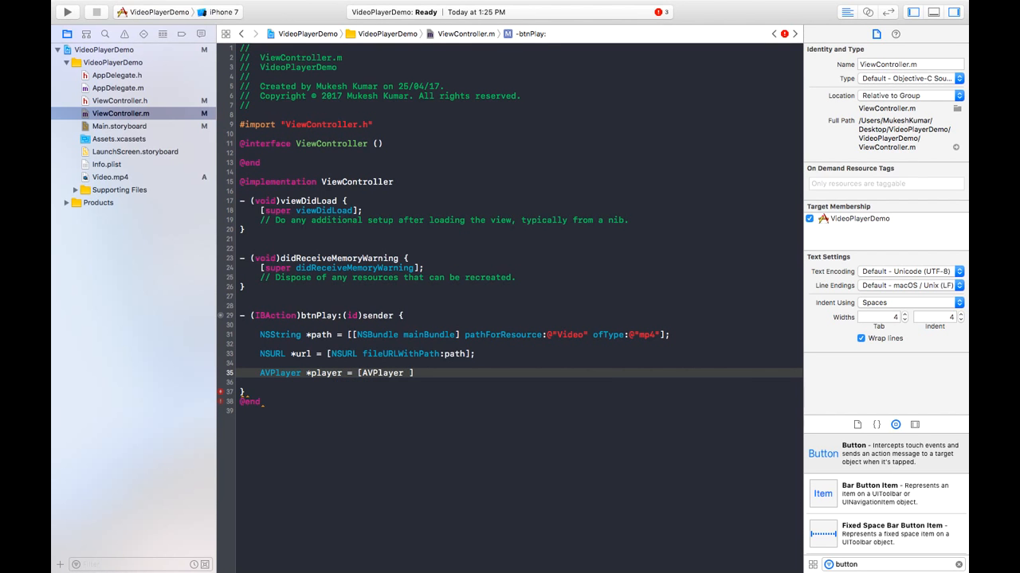
text(playerWithURL:u)
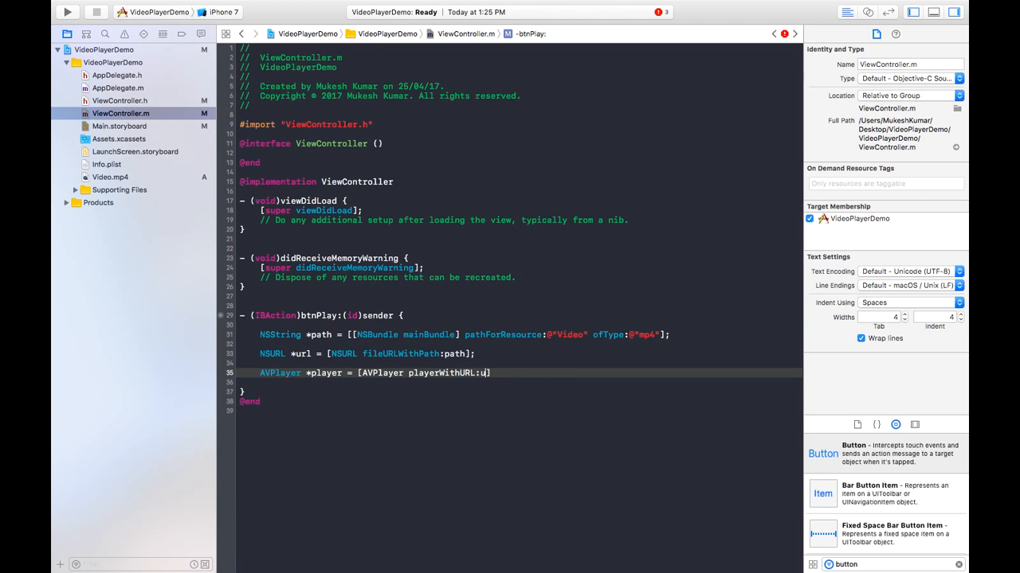
text(rl];)
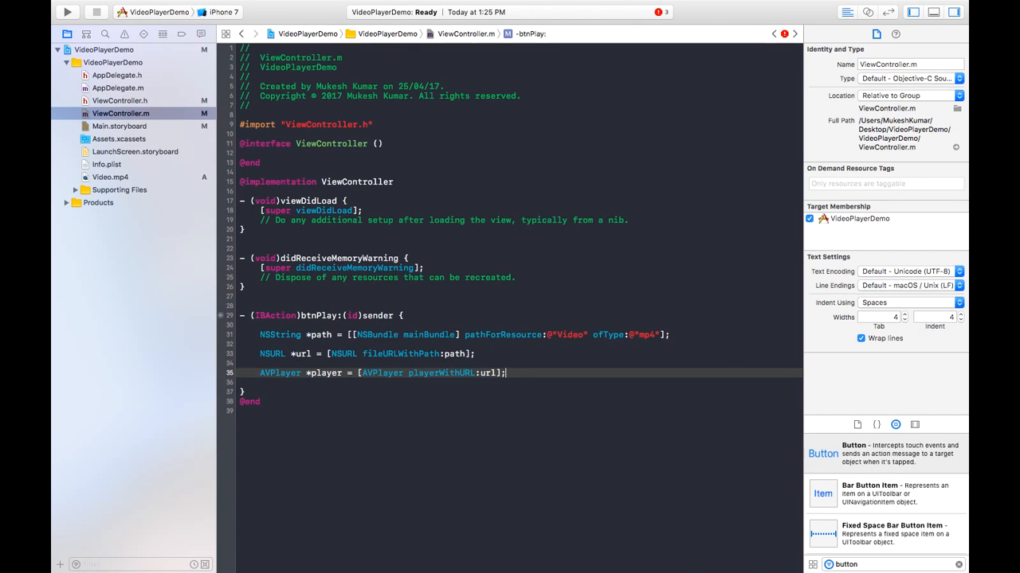
key(return)
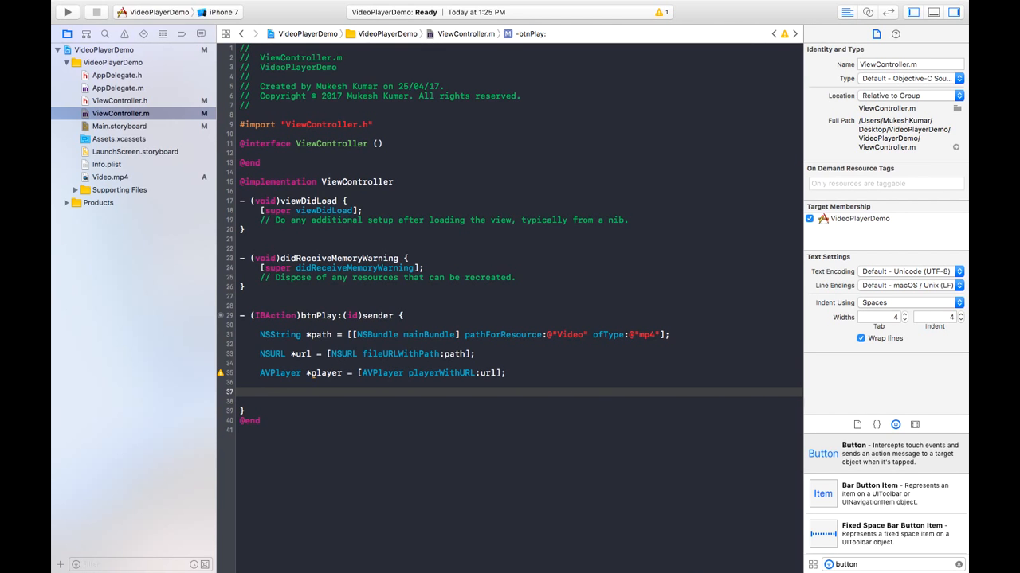
- Begin the next line with the start of AVPlayerViewController
text(AVPly)
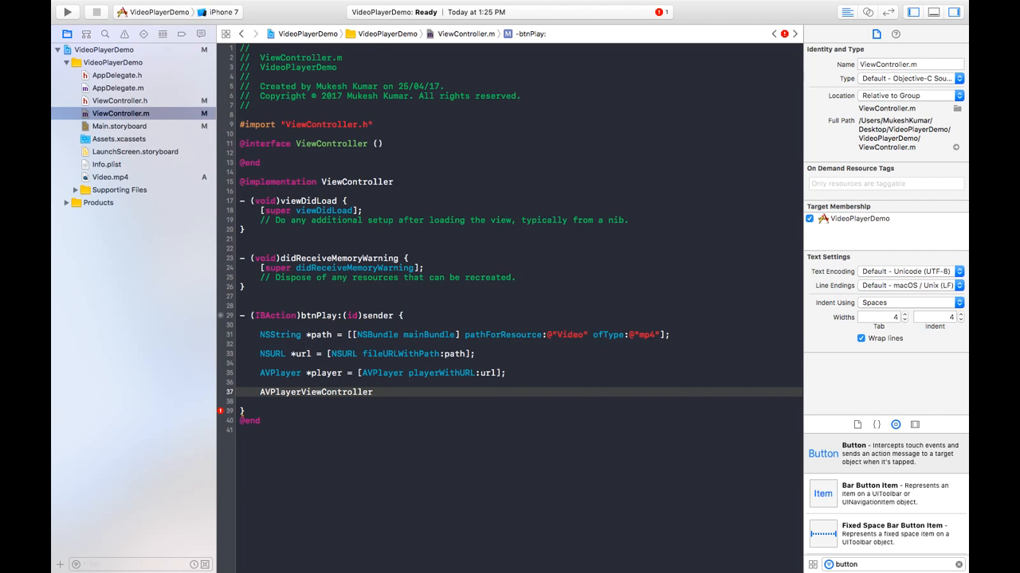
- Write AVPlayerViewController *controller = [[AVPlayerViewController alloc] init]; below the player line
text(*)
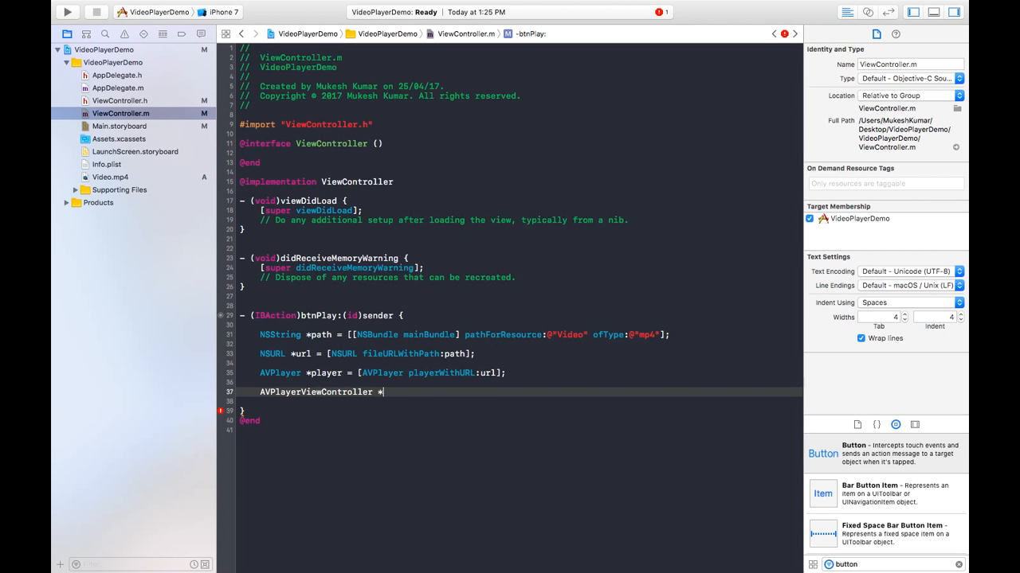
text(controller = [)
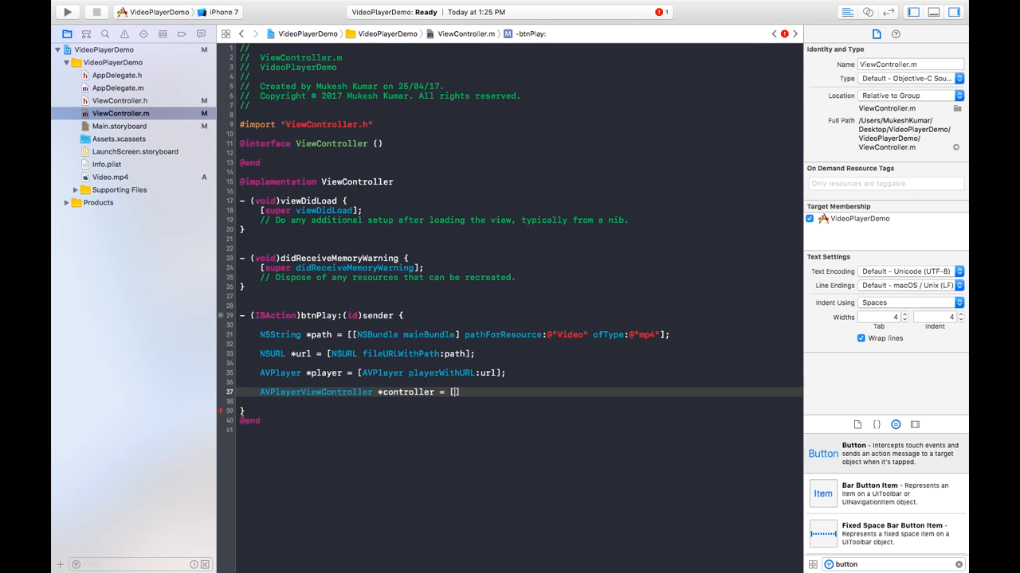
text(AVPlayerViewController)
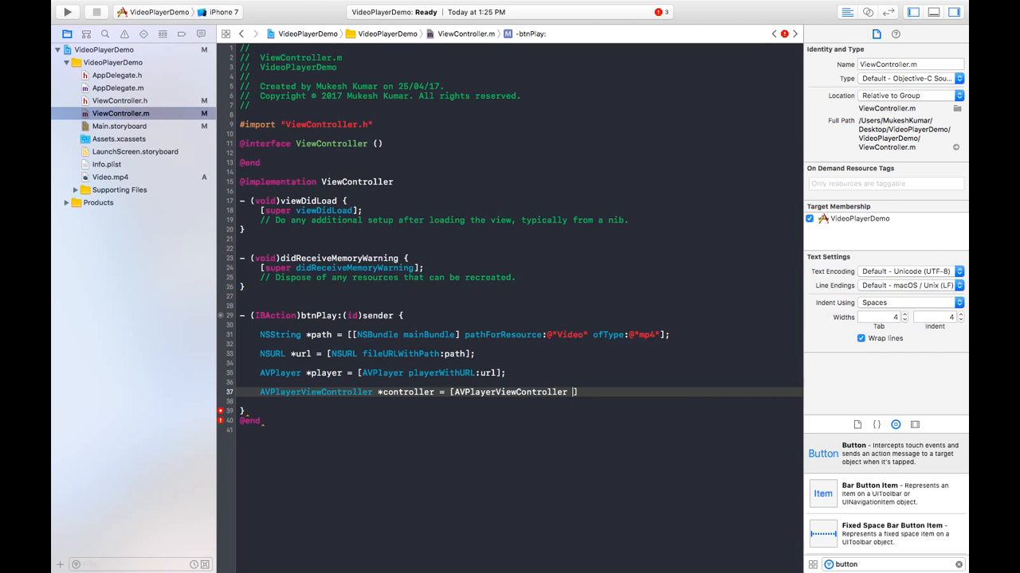
text(allo)
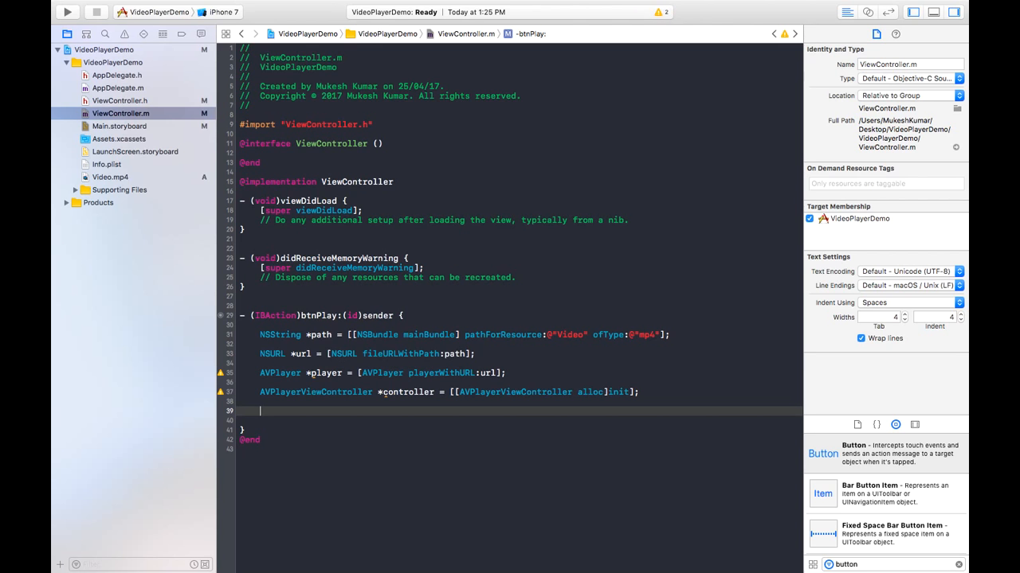
- Write controller.player = player; and start a // comment line beneath it
text(c)
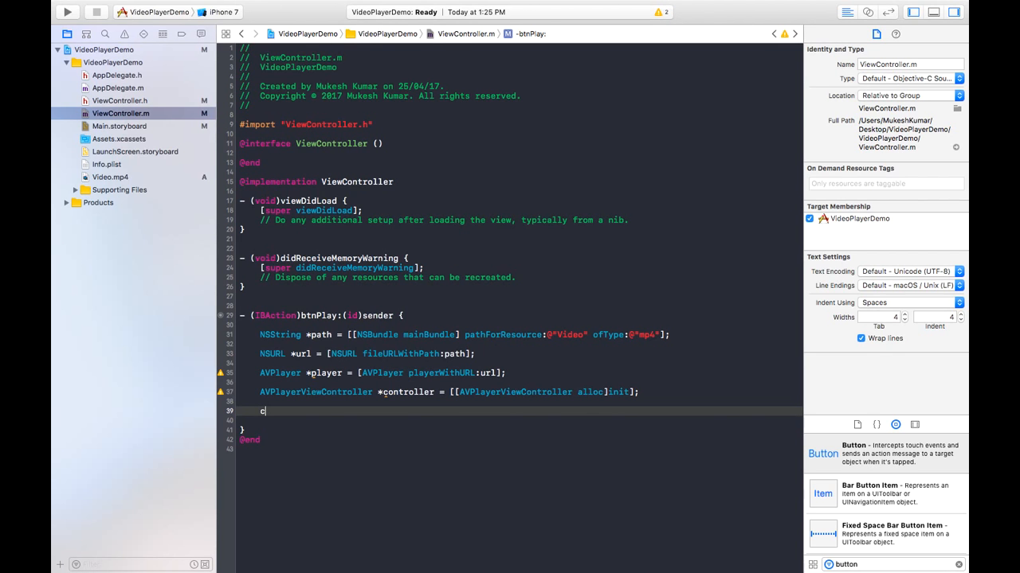
text(ont)
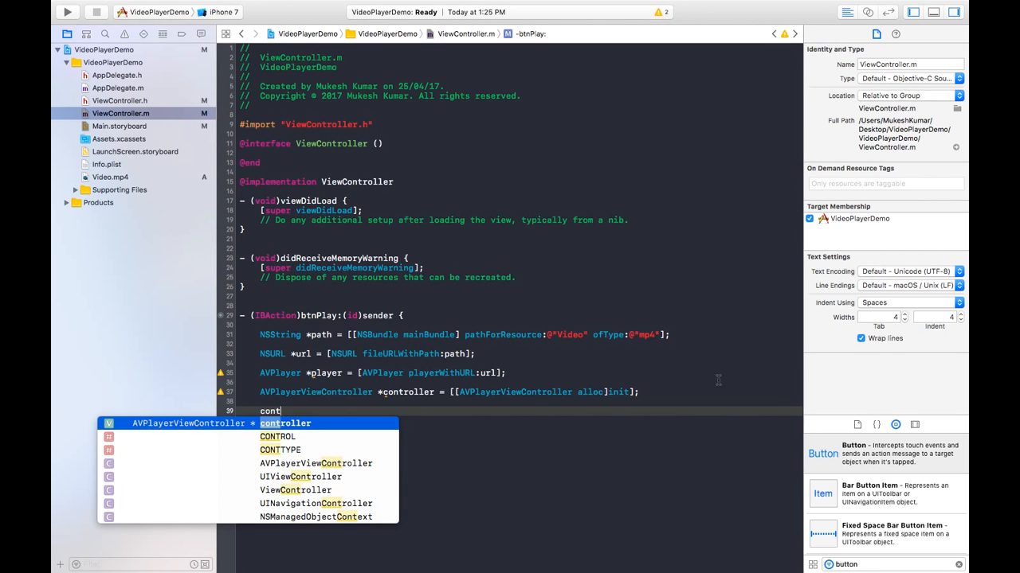
mouse_move(392, 449)
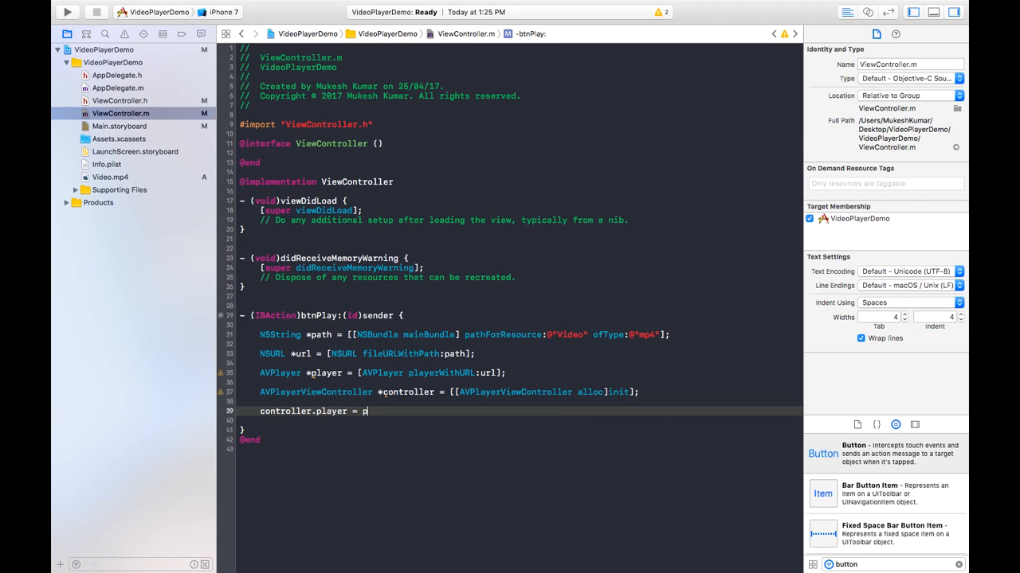
text(layer;)
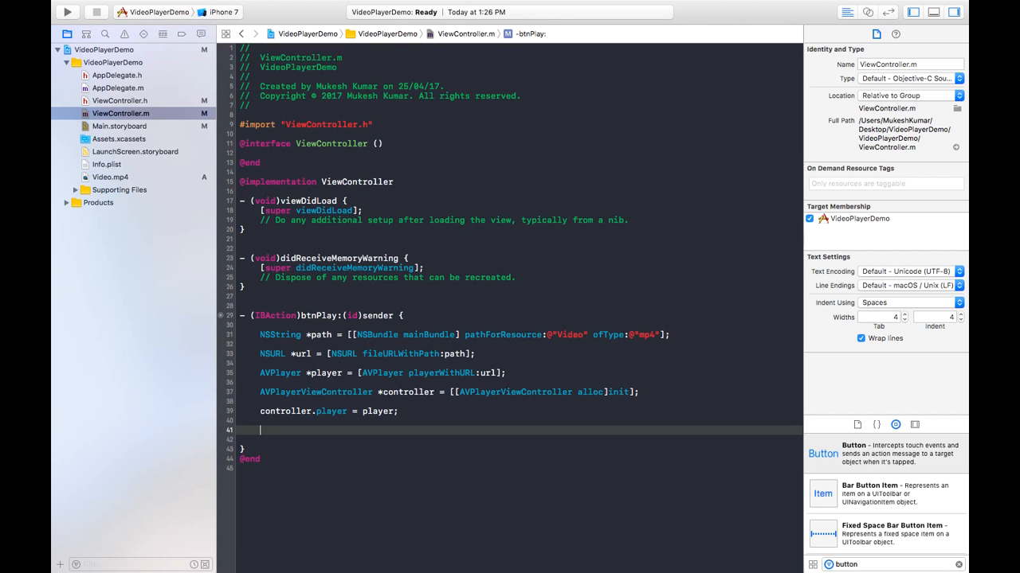
text(//)
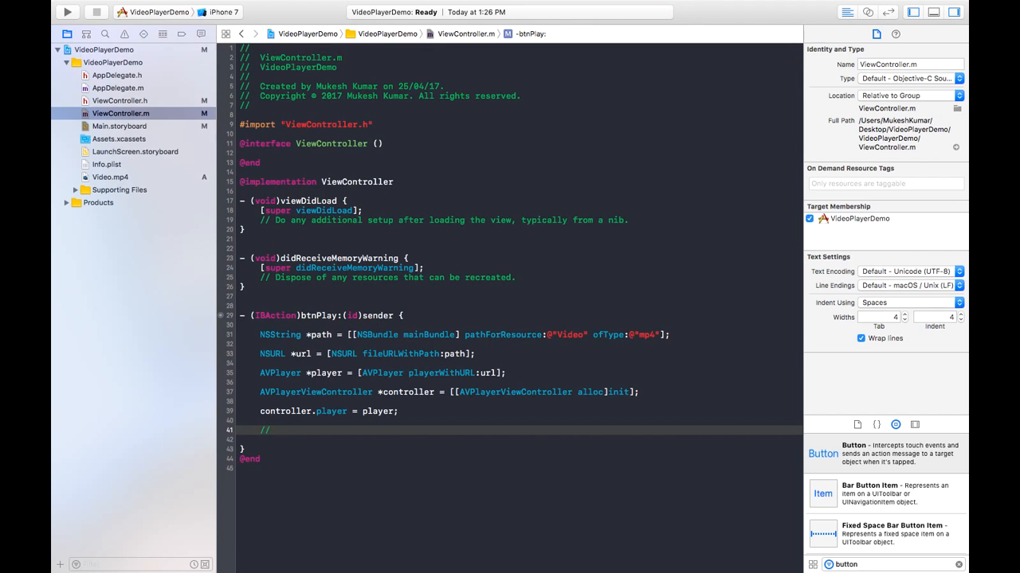
- Complete the comment as '// showing video in full screen'
text(showing)
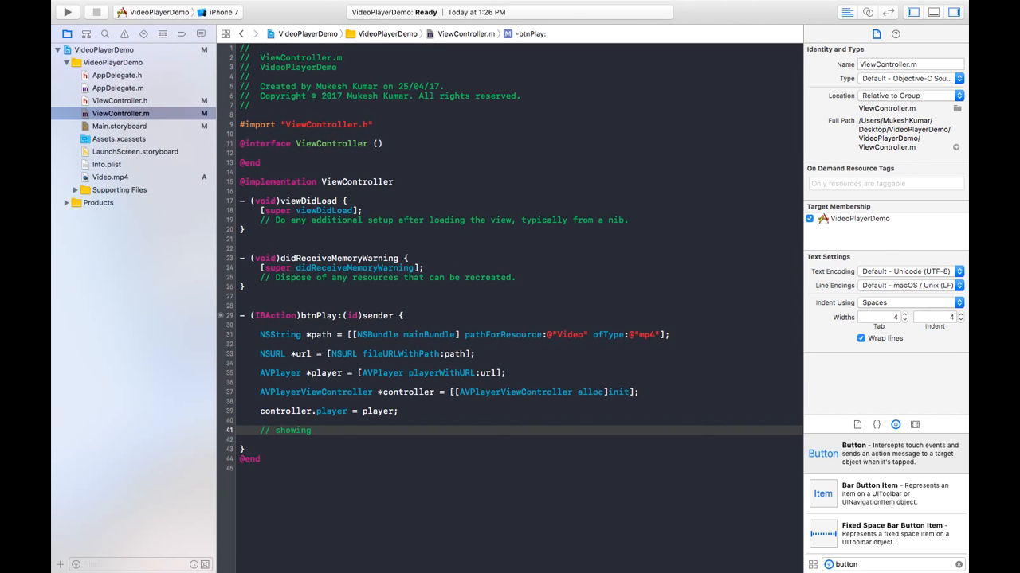
text(vi)
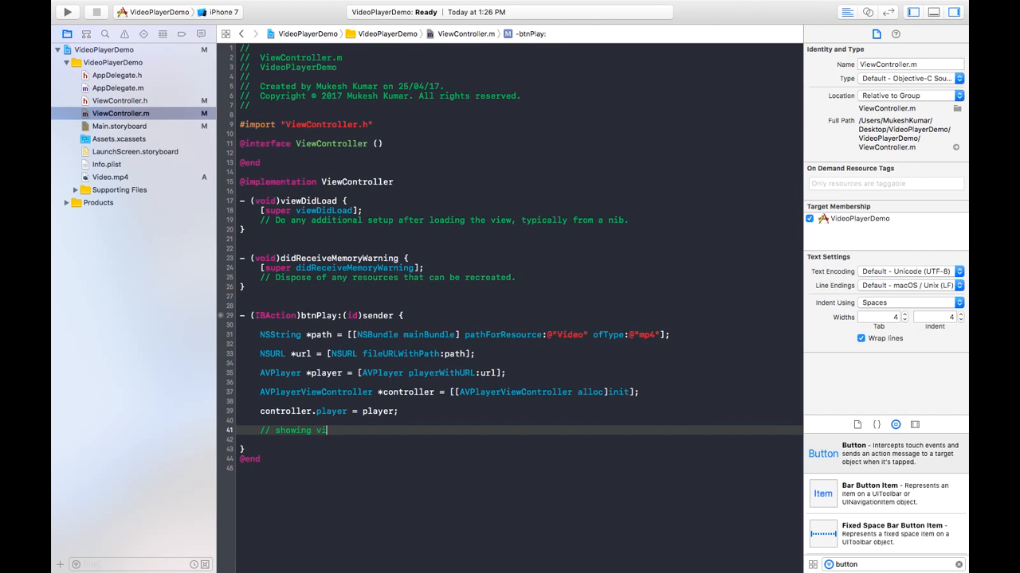
text(deo in full scr)
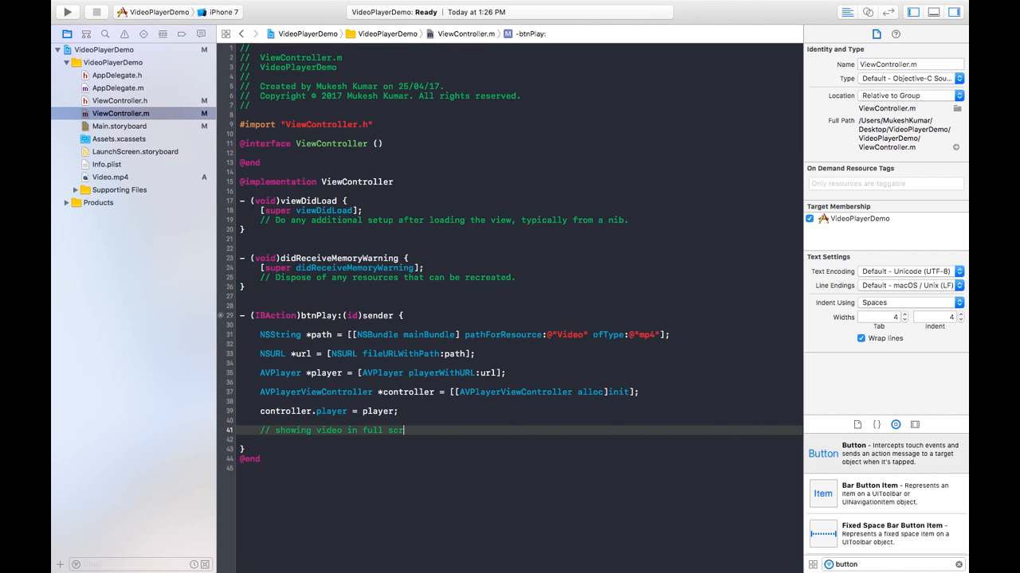
text(een)
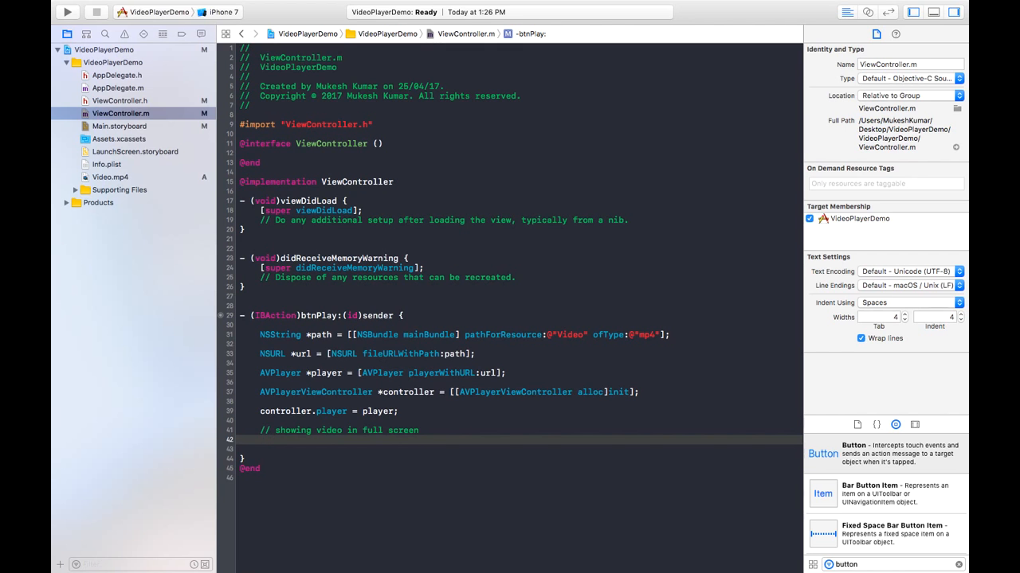
- Write controller.view.frame = self.view.bounds; on the following line
text(controller.view)
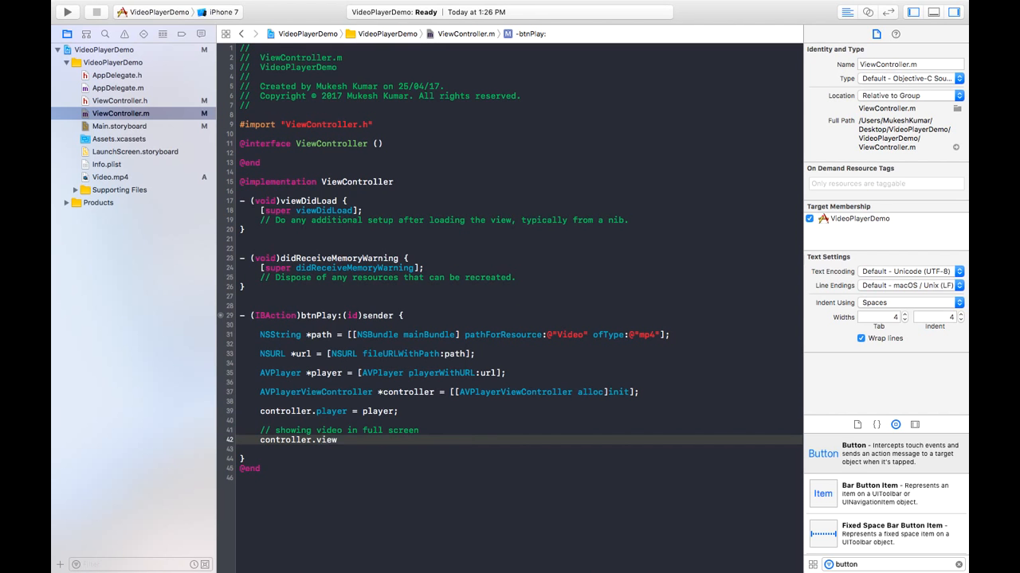
text(frame = s)
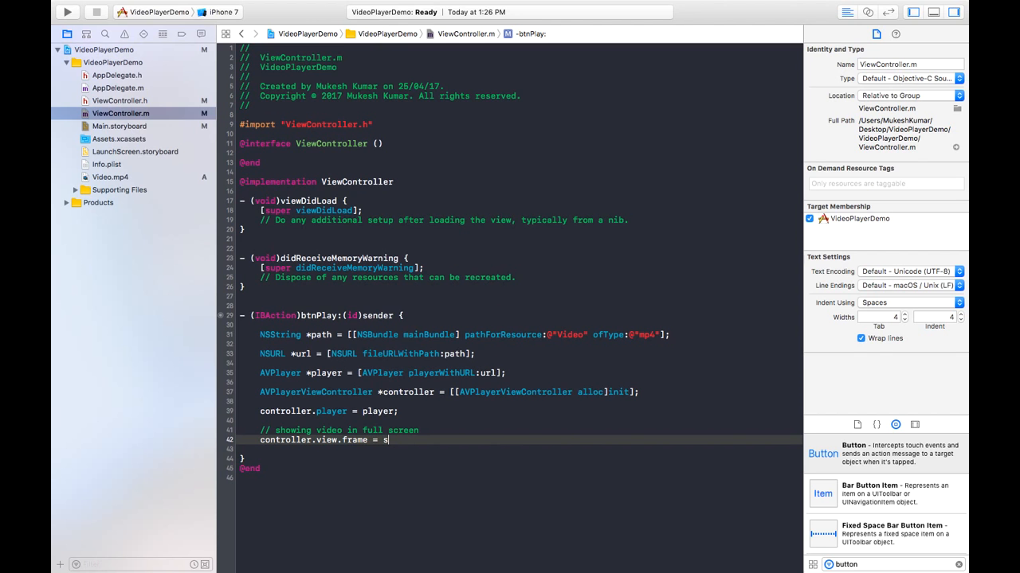
text(elf.view.bounds)
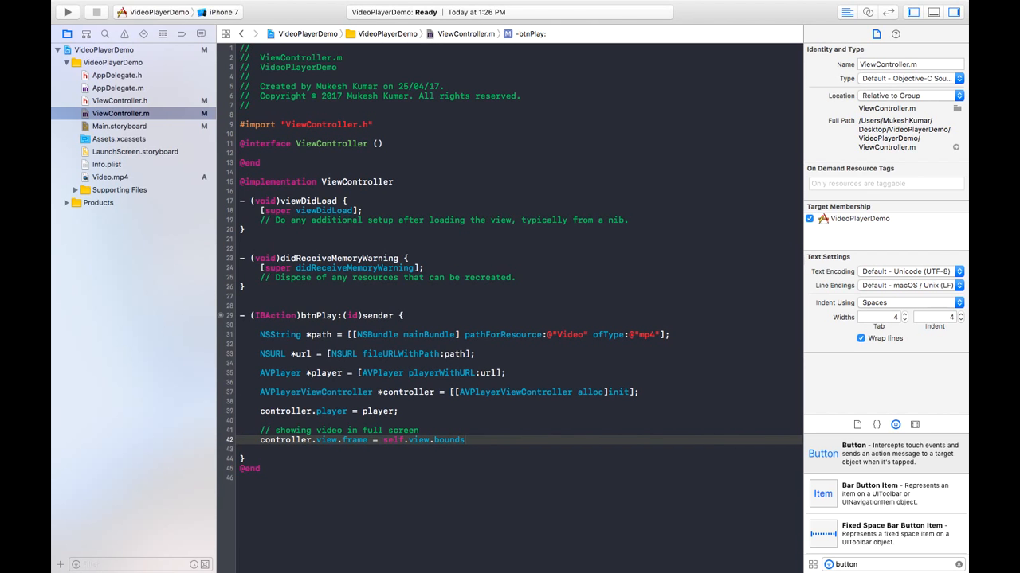
text(;)
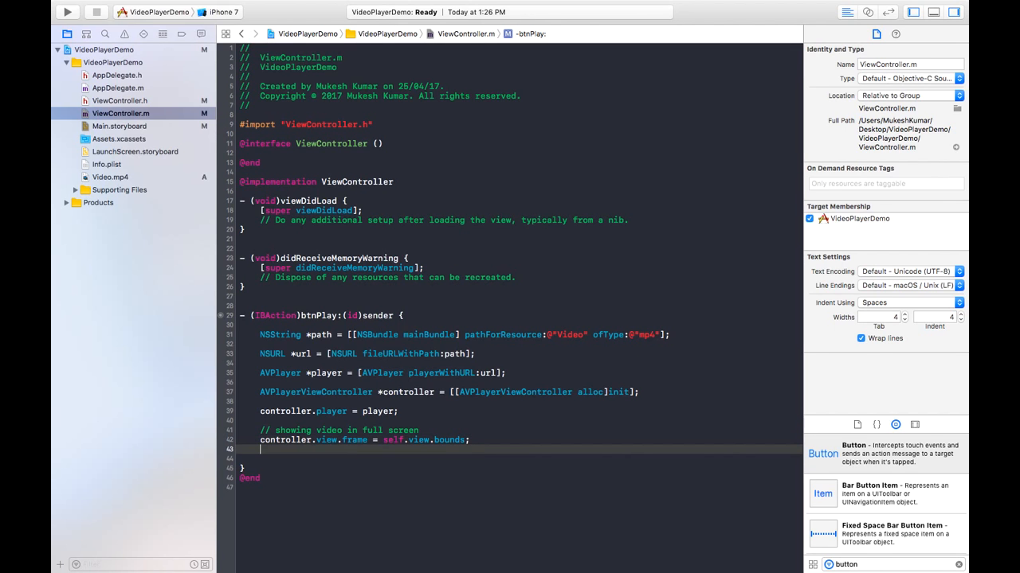
- Write [[self view] addSubview:controller.view]; and start the next bracketed statement
text([)
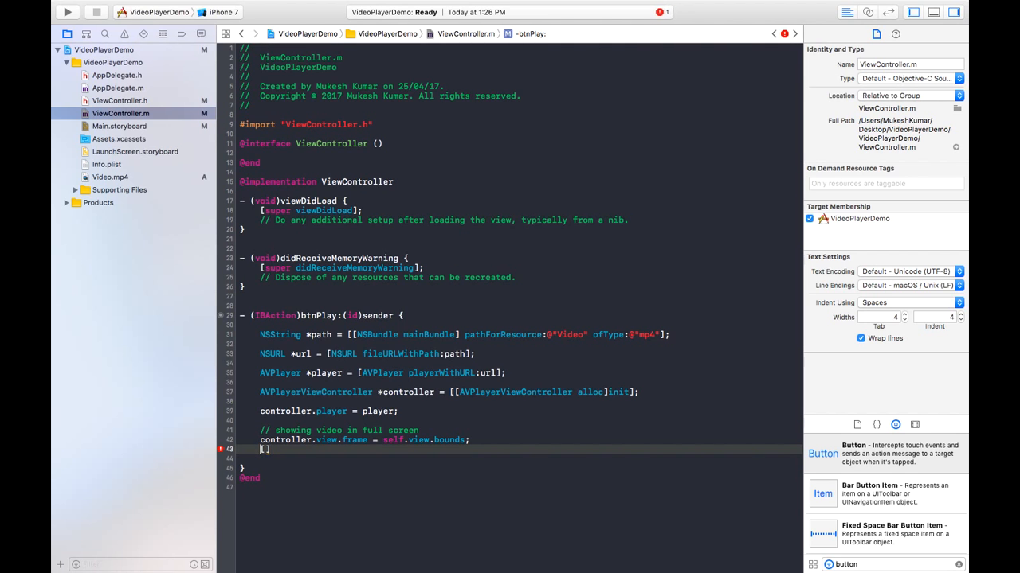
text(s)
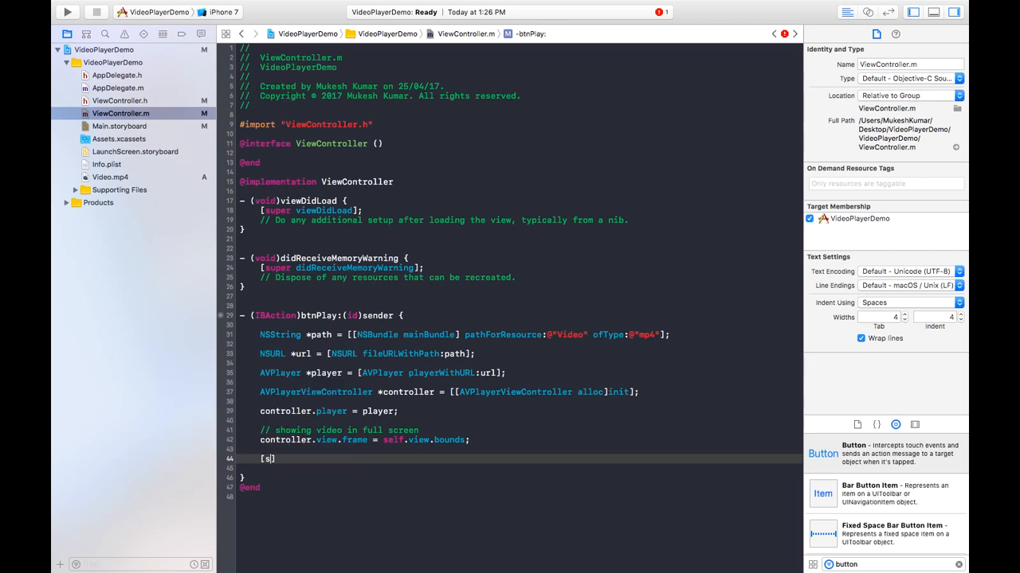
text(elf)
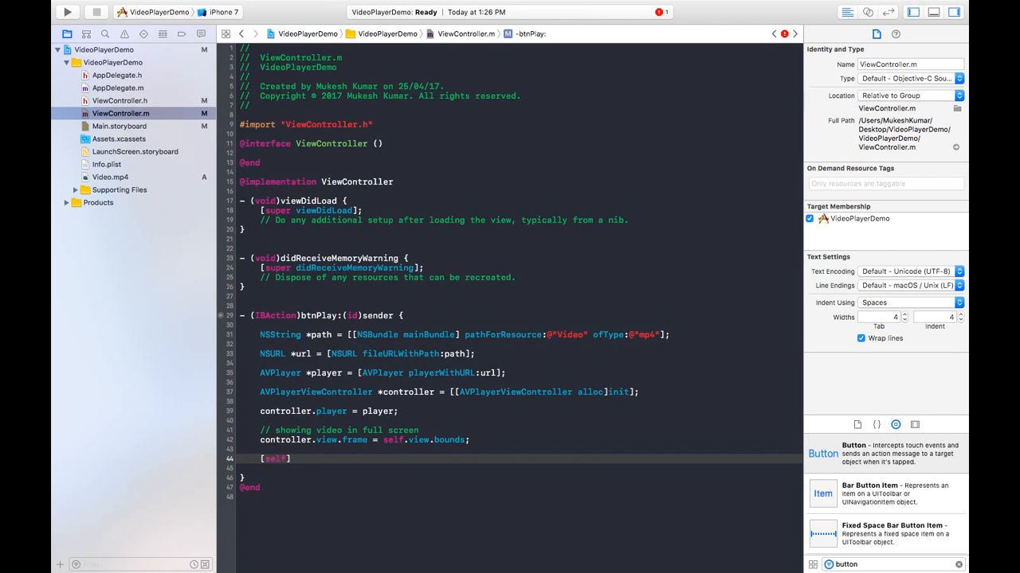
text(view)
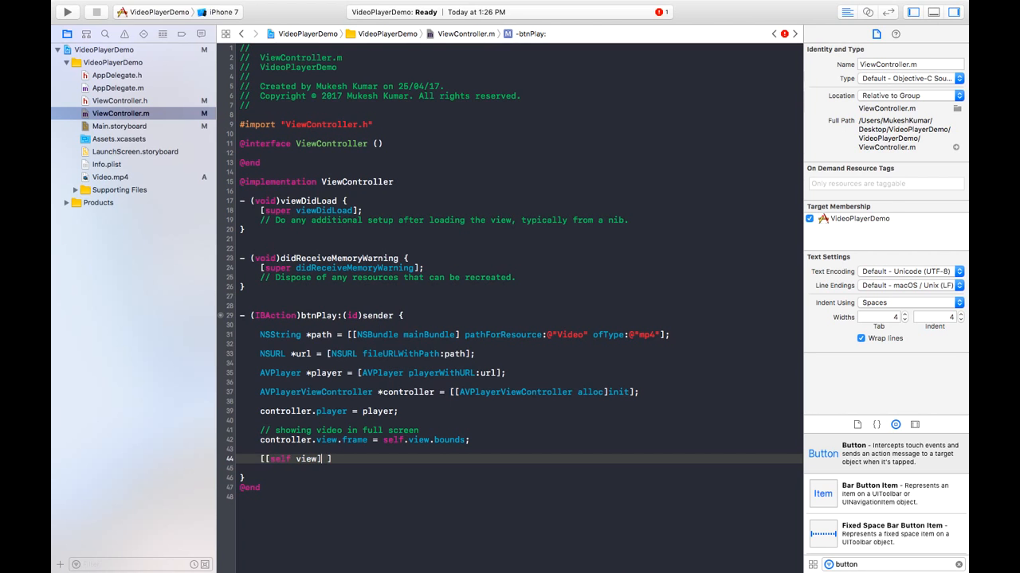
text(addSubview:(nonnull UIView *)
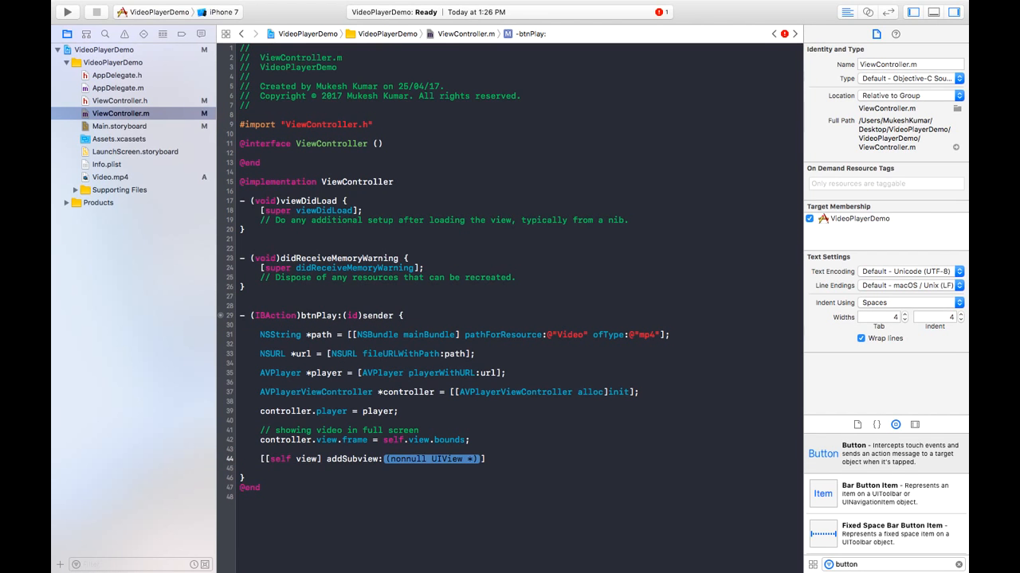
text(c)
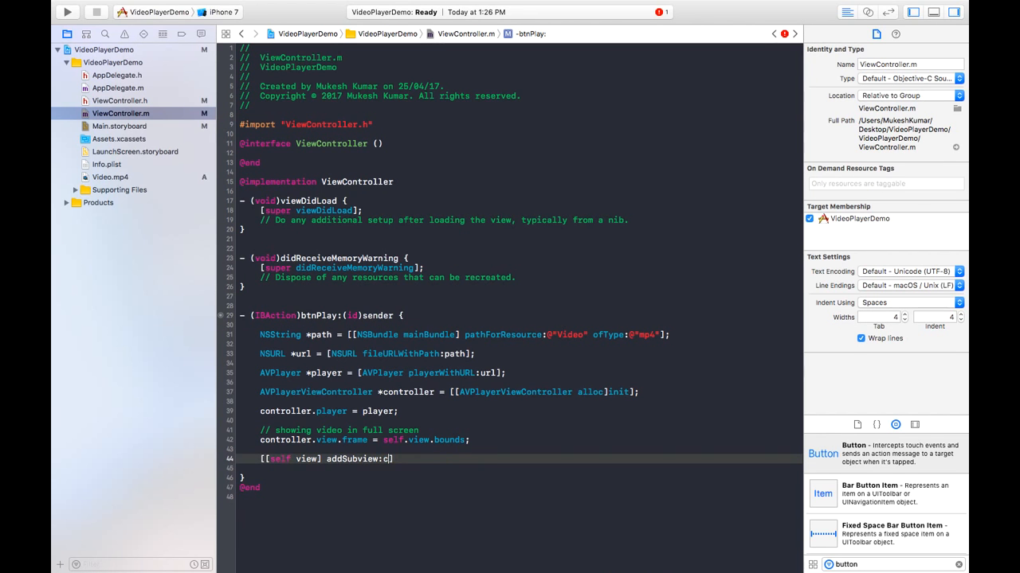
text(ontroller.view)
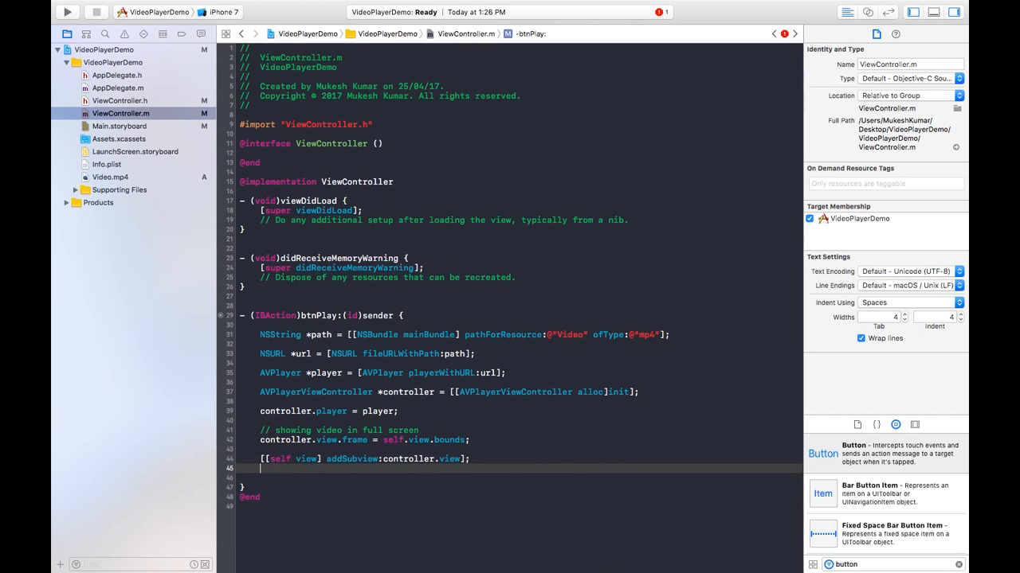
text([)
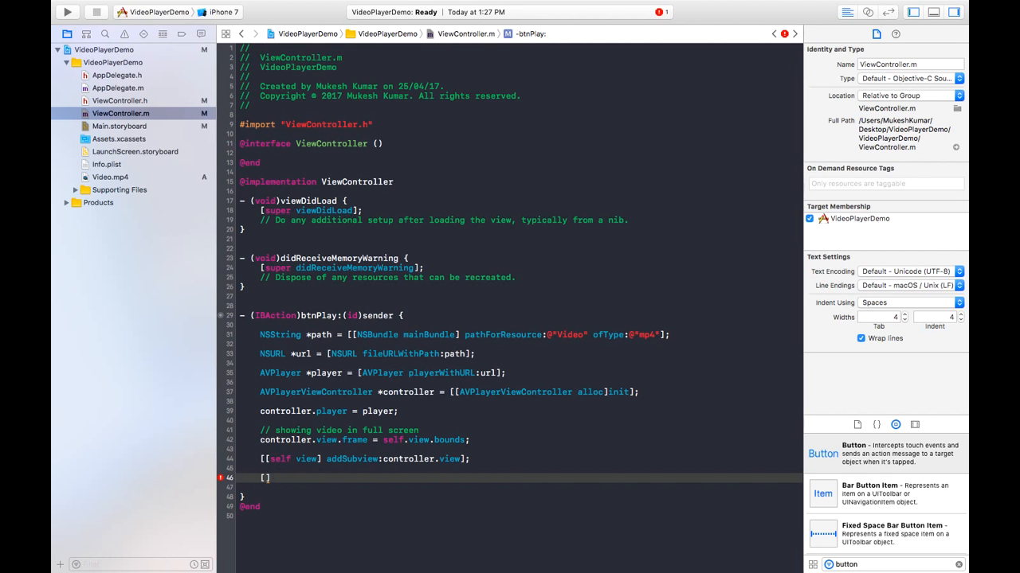
- Write [player play]; as the final line of btnPlay
text(player)
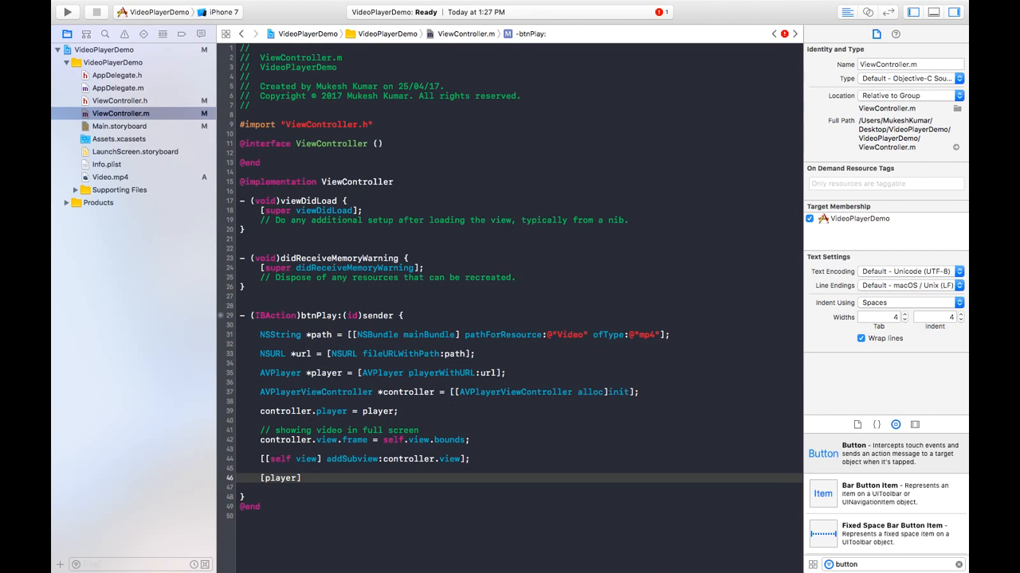
text(play)
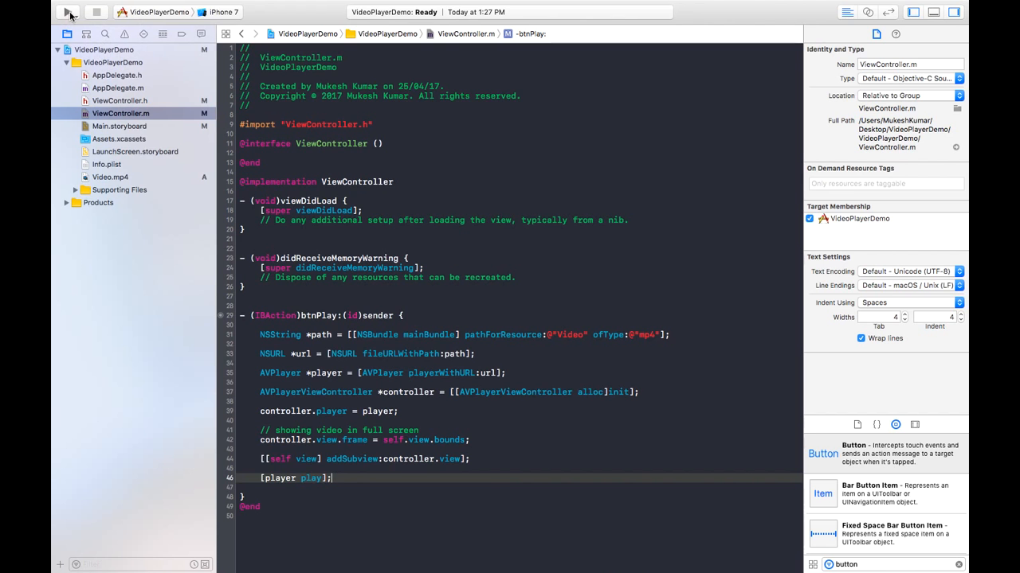
- Build and run VideoPlayerDemo on the iPhone 7 simulator and tap its cyan Play Video button
click(67, 12)
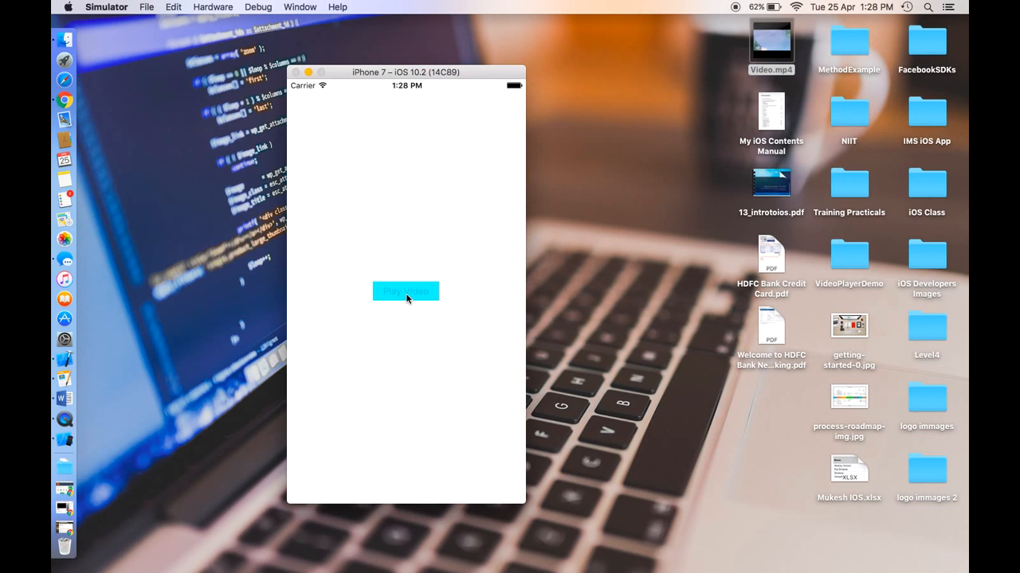
click(404, 292)
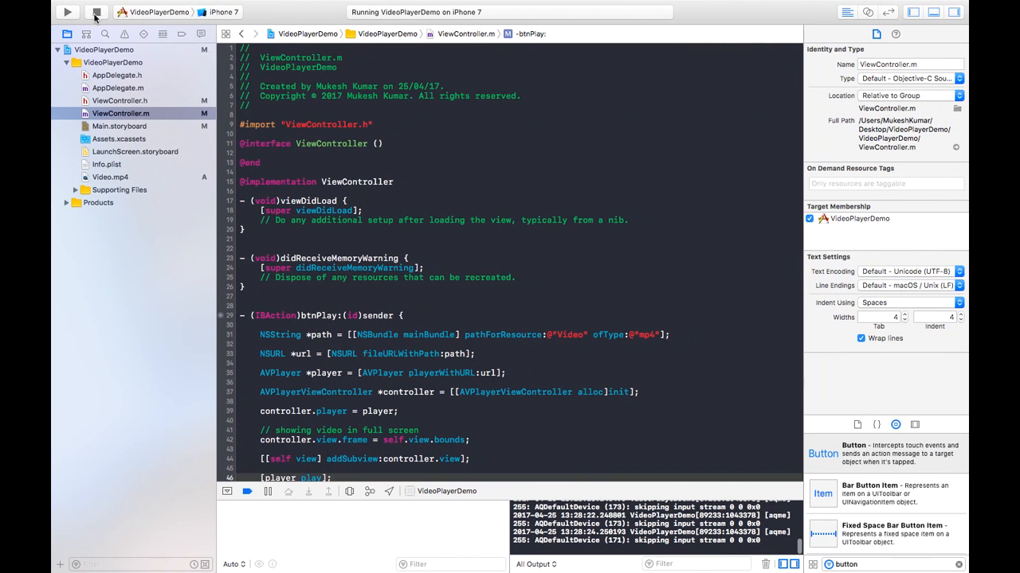
- Stop the running VideoPlayerDemo app from the Xcode toolbar
click(95, 13)
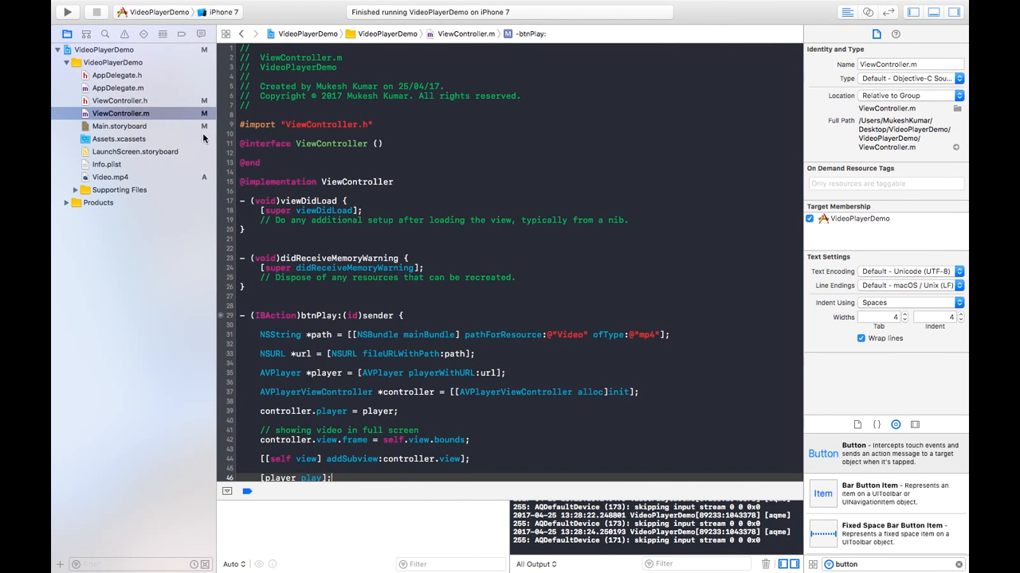